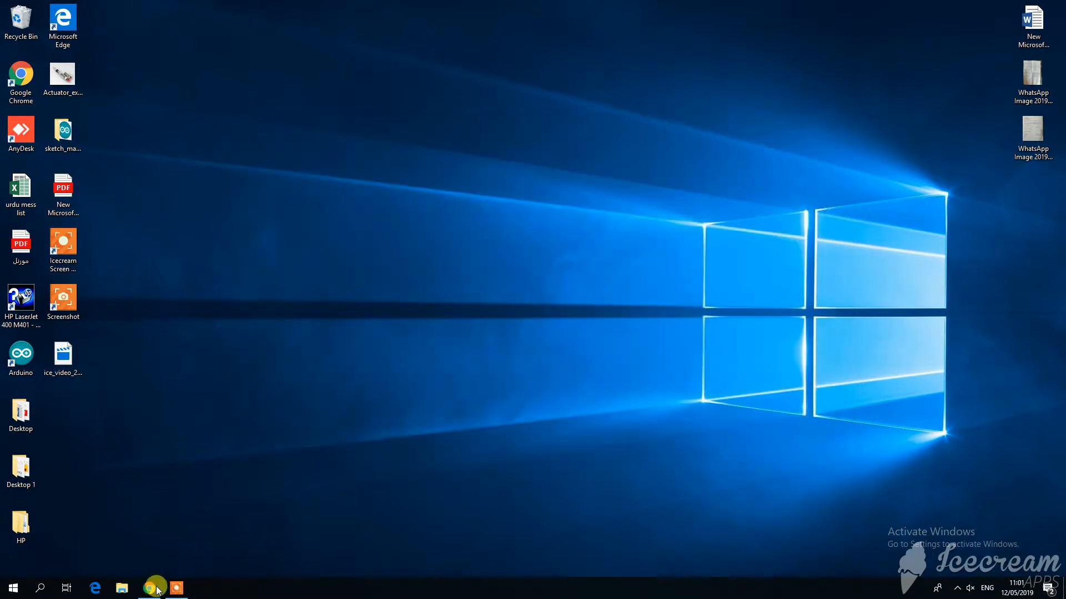
Search 'android studio' in a new Chrome tab and open the Android Developers result
{"action": "left_click", "coordinate": [154, 588]}
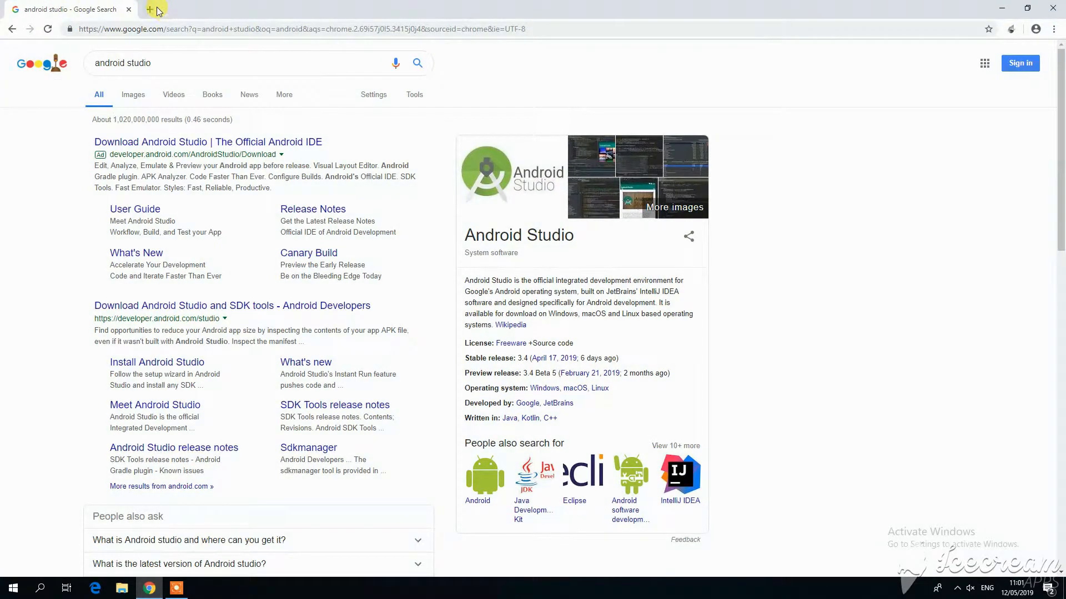
{"action": "left_click", "coordinate": [155, 9]}
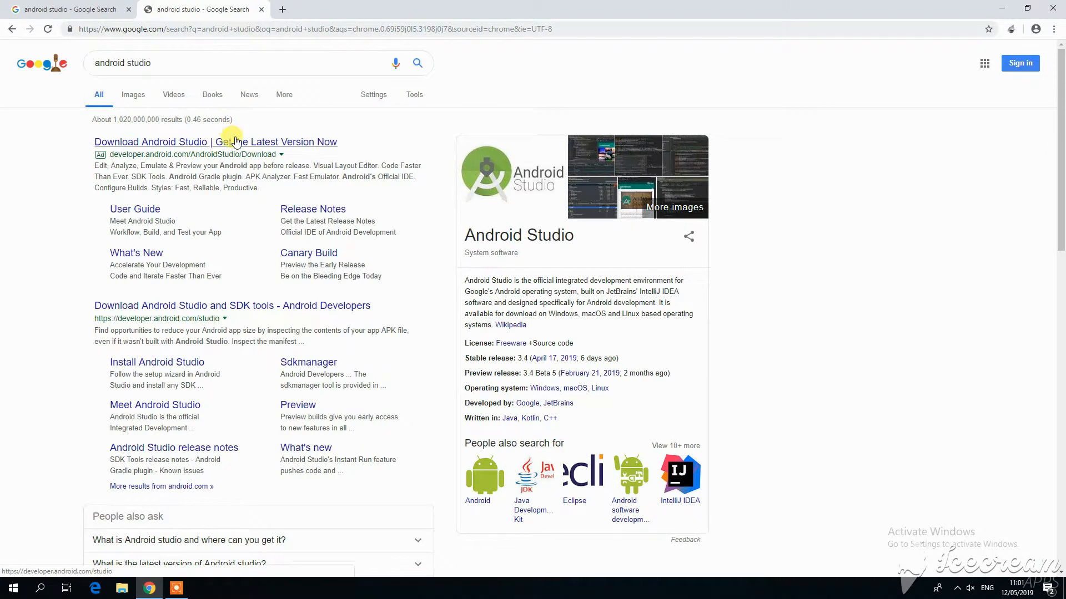
{"action": "left_click", "coordinate": [233, 306]}
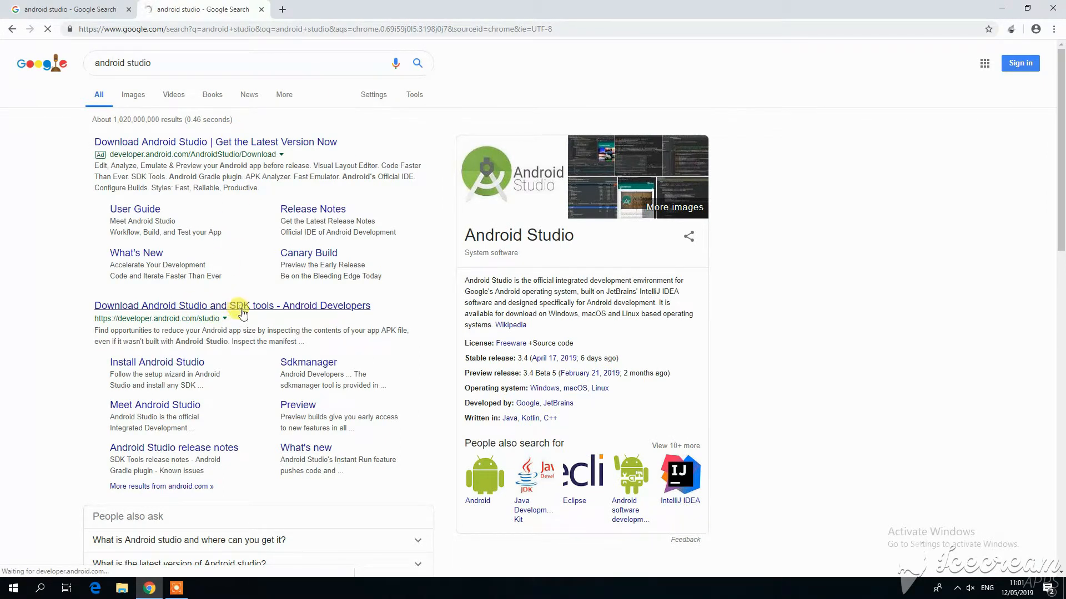
Open the Android Studio page and jump down to the Download Options packages table
{"action": "left_click", "coordinate": [233, 305]}
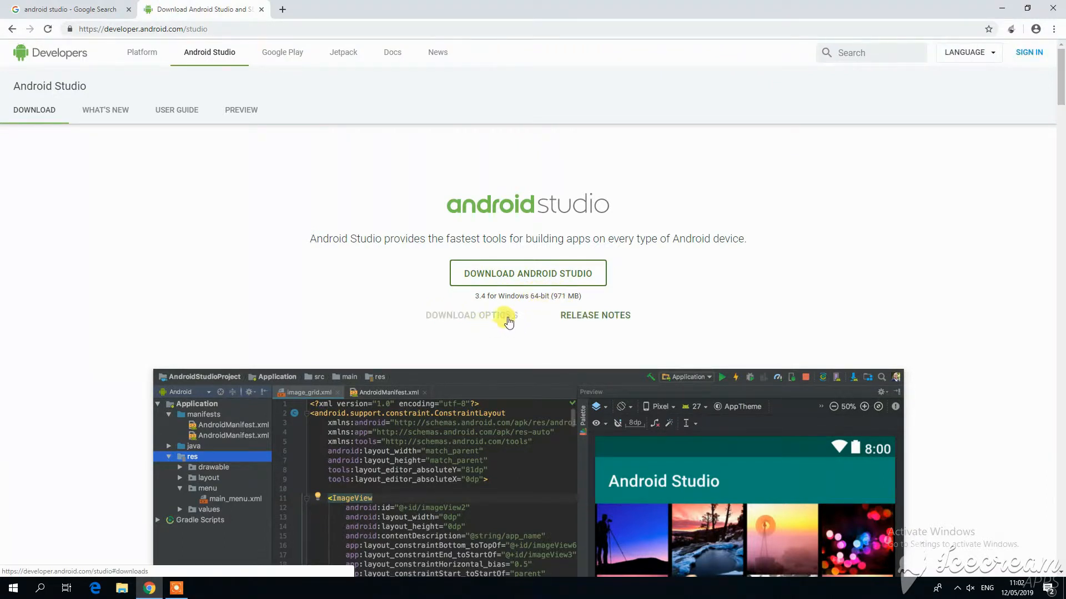
{"action": "left_click", "coordinate": [471, 315]}
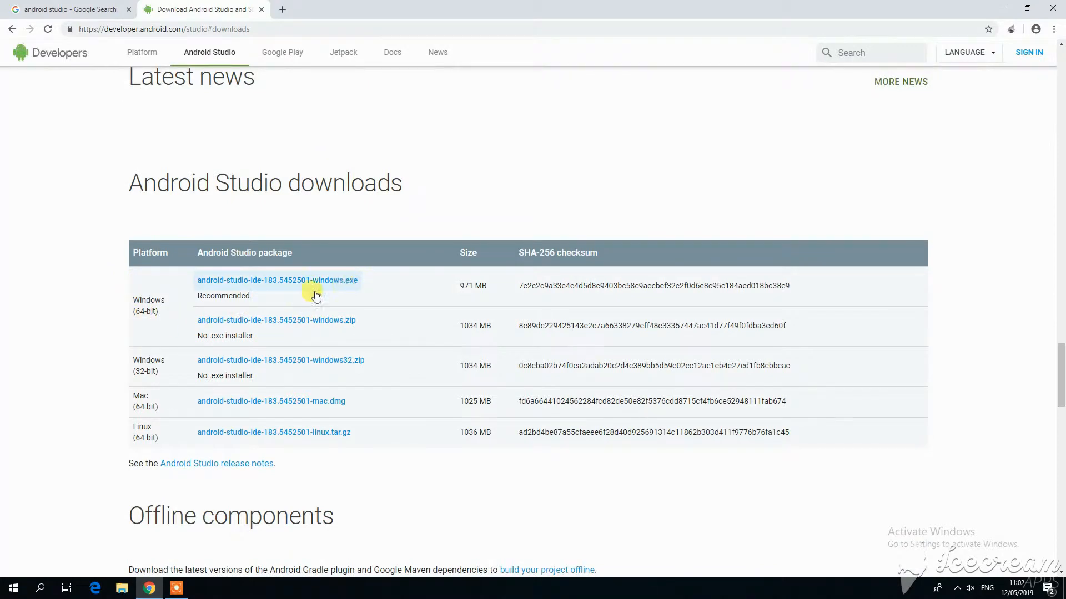
{"action": "scroll", "scroll_direction": "down", "scroll_amount": 3}
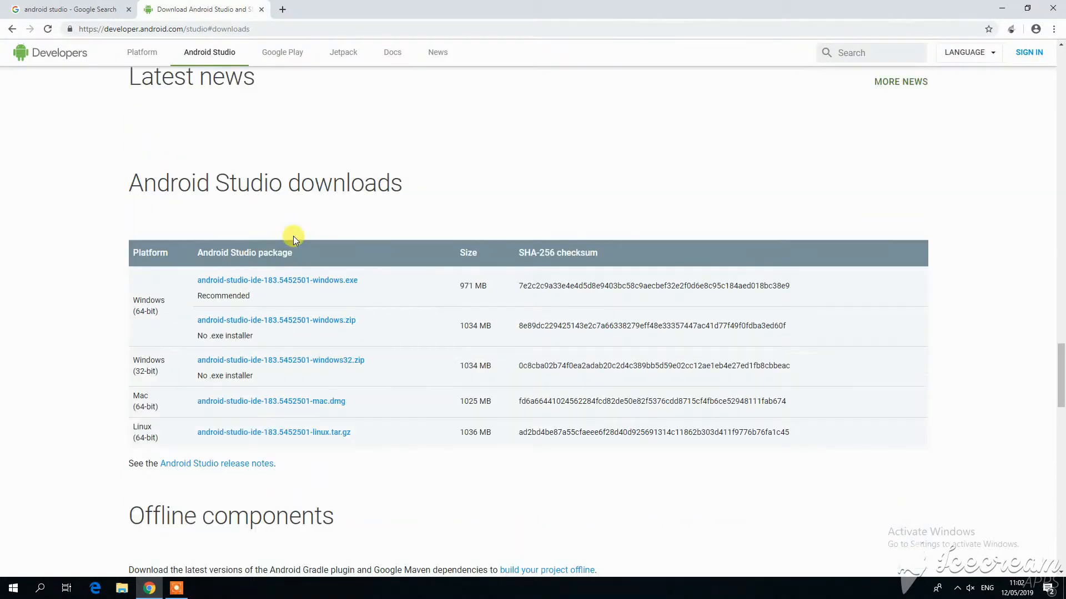
Accept the license terms and download the Windows 64-bit .exe installer
{"action": "left_click", "coordinate": [276, 280]}
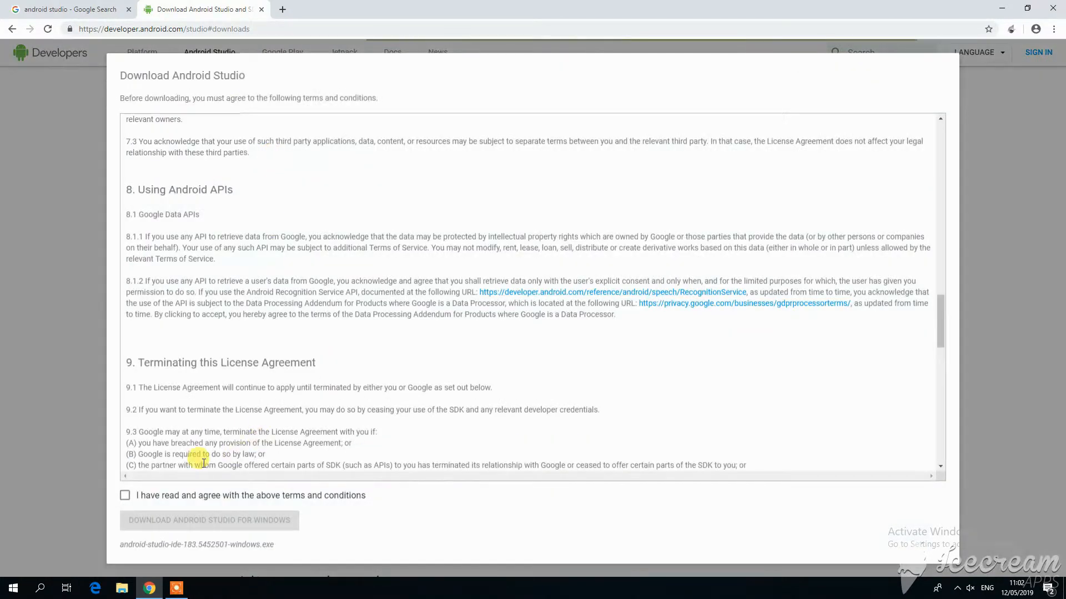
{"action": "left_click", "coordinate": [124, 495]}
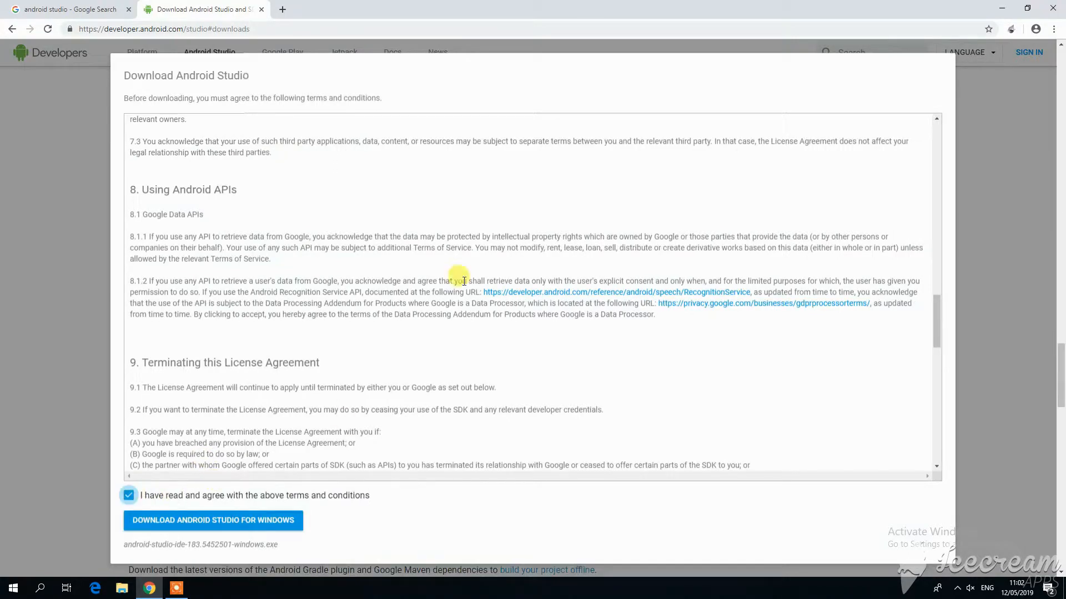
{"action": "left_click", "coordinate": [212, 520]}
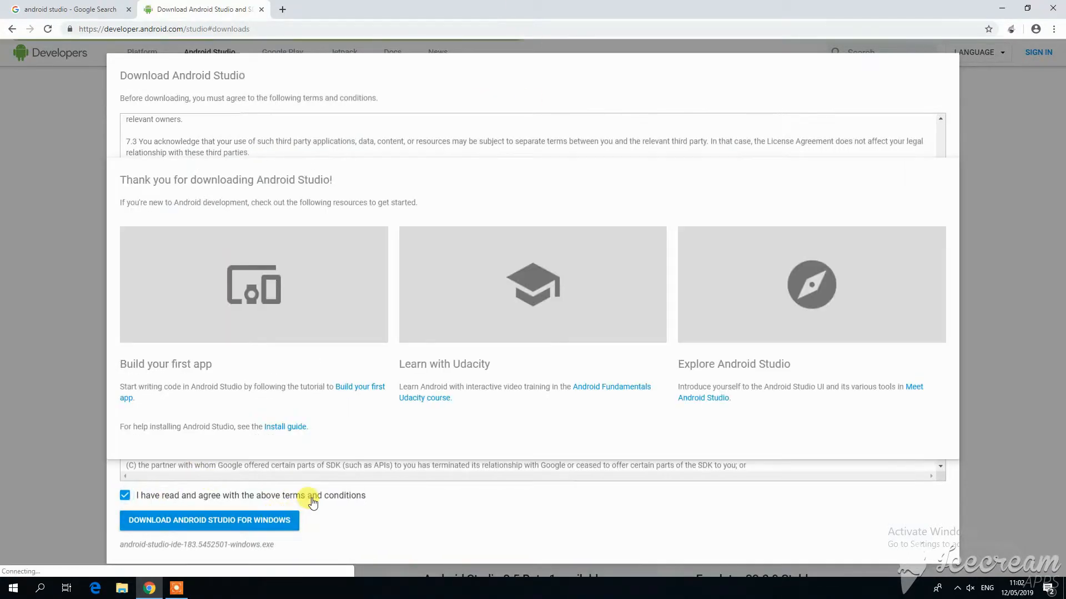
{"action": "left_click", "coordinate": [208, 520]}
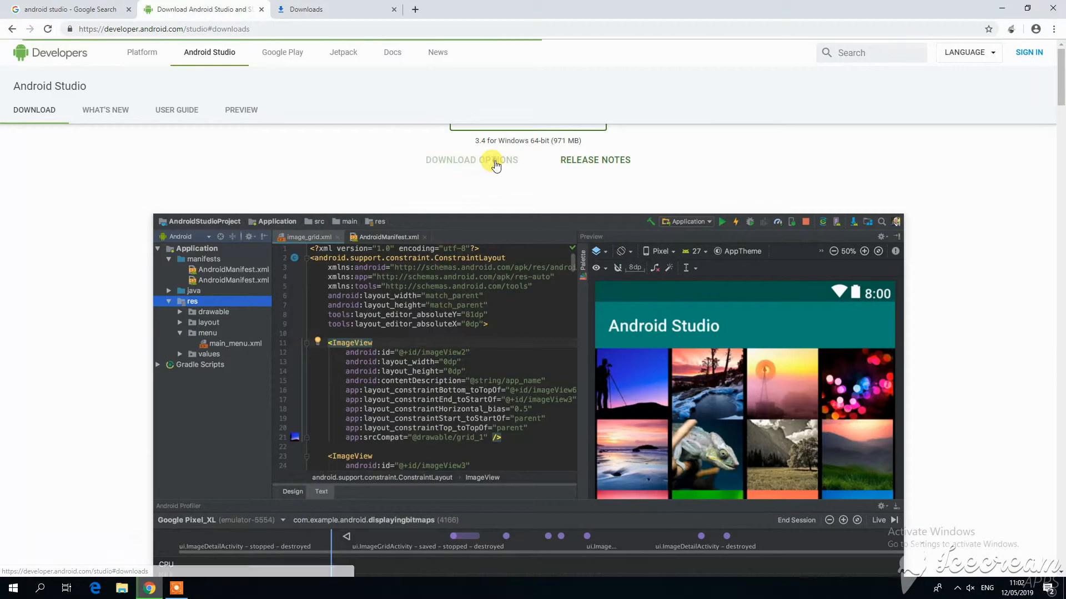
Choose the Windows 32-bit zip package and agree to its license terms
{"action": "left_click", "coordinate": [470, 160]}
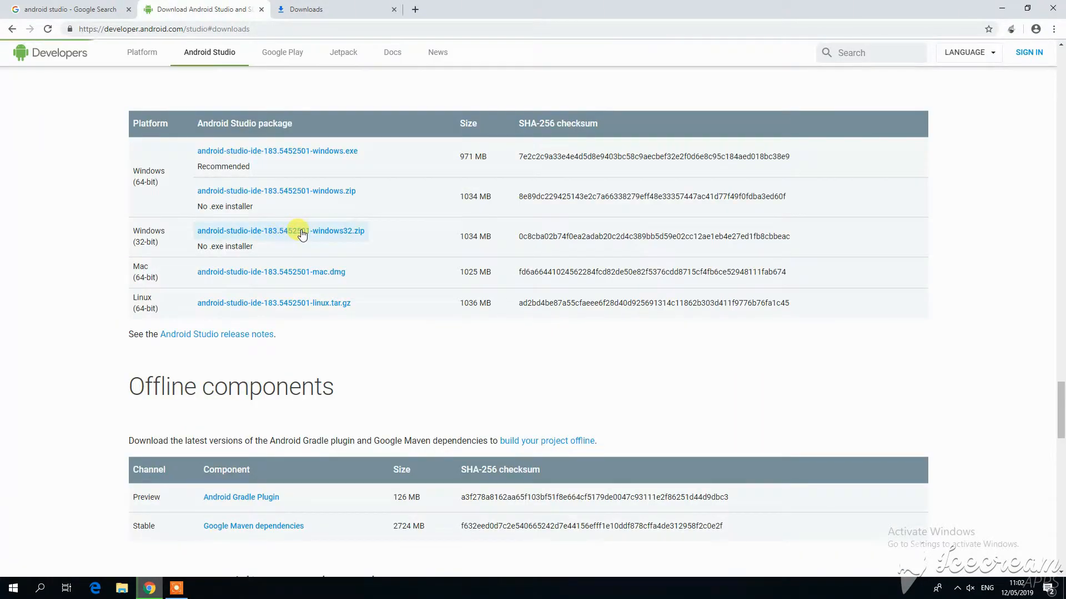
{"action": "left_click", "coordinate": [280, 231]}
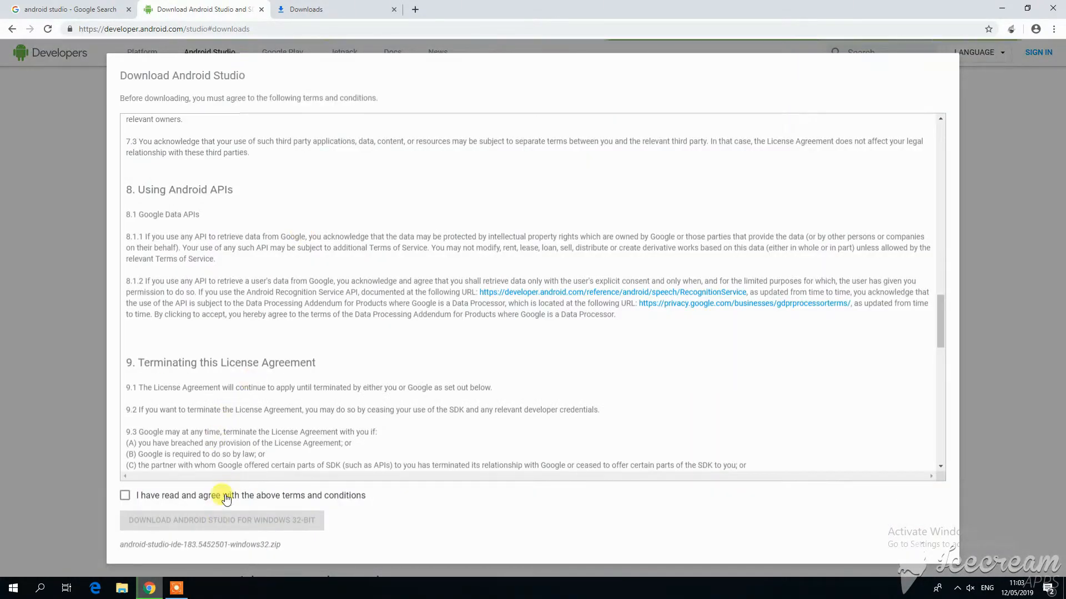
{"action": "left_click", "coordinate": [125, 495]}
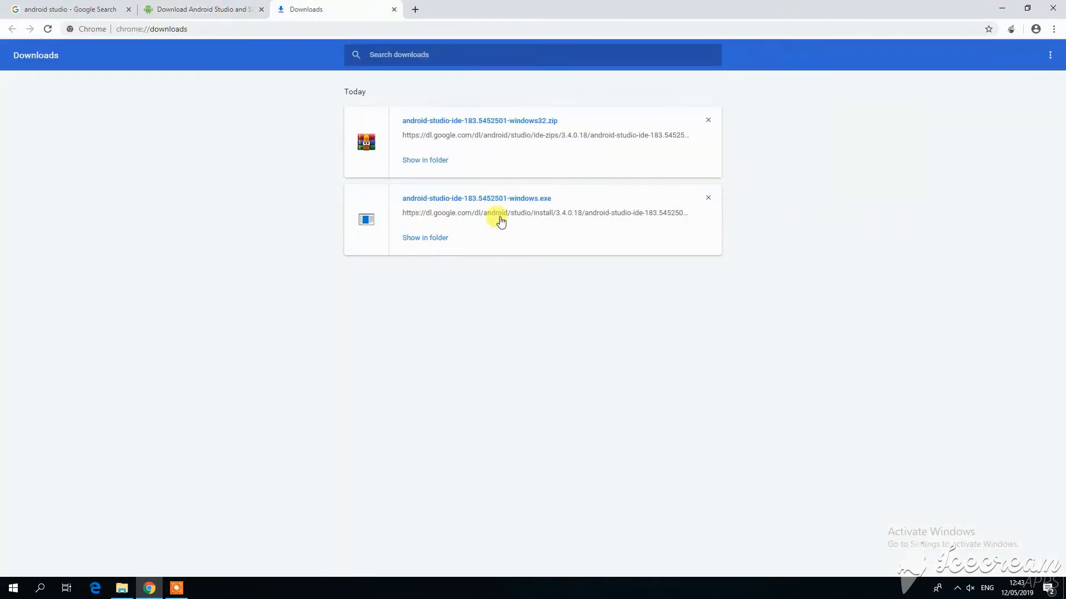
{"action": "mouse_move", "coordinate": [505, 203]}
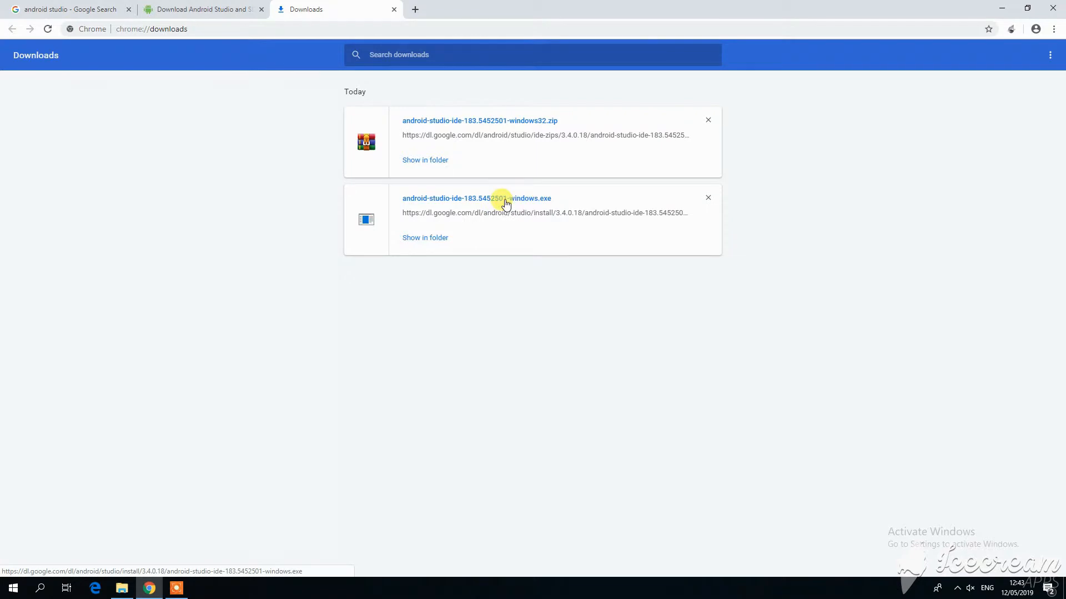
{"action": "mouse_move", "coordinate": [516, 202]}
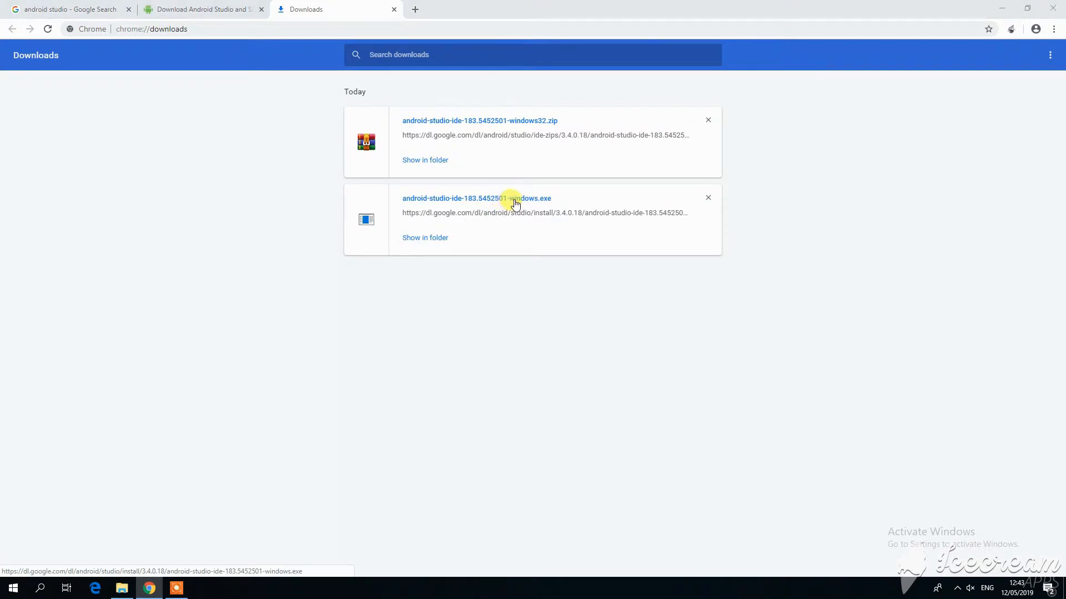
{"action": "mouse_move", "coordinate": [464, 217]}
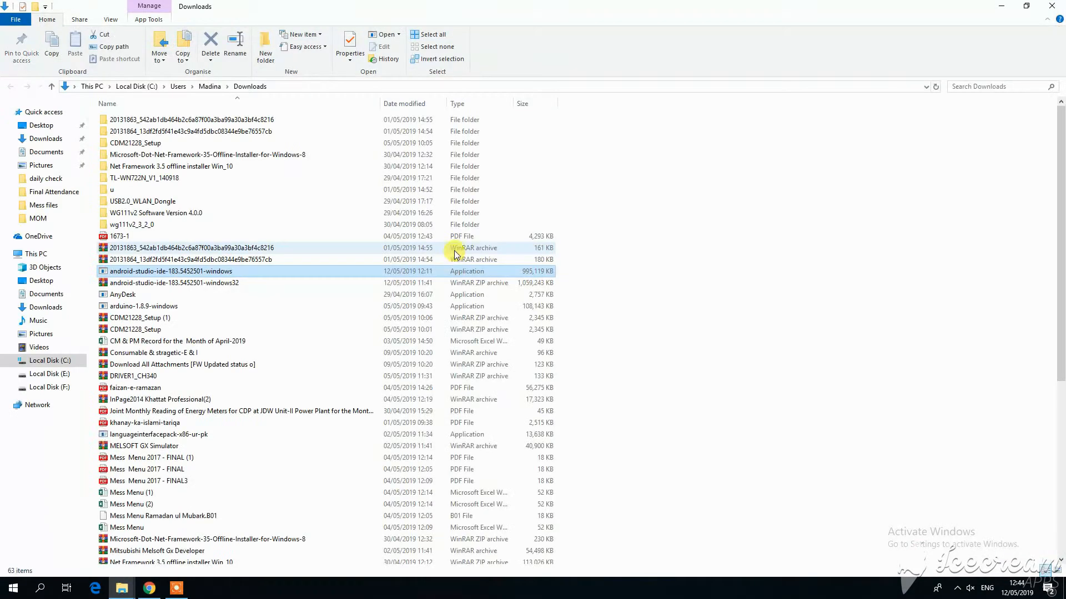
Run android-studio-ide-183.5452501-windows past the SmartScreen warning and bring setup into view
{"action": "left_click", "coordinate": [172, 271]}
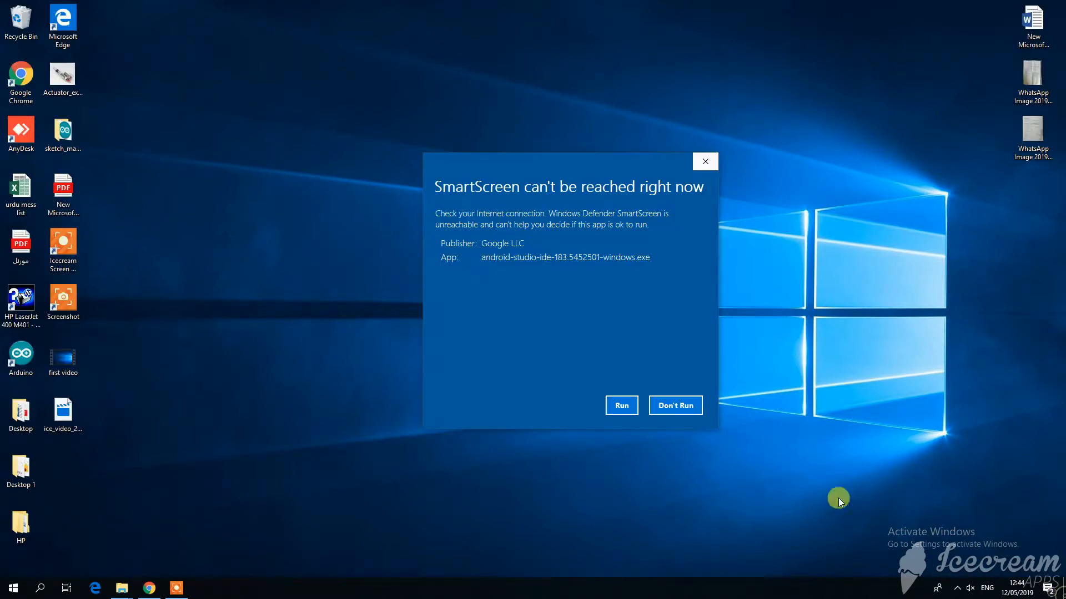
{"action": "left_click", "coordinate": [619, 405]}
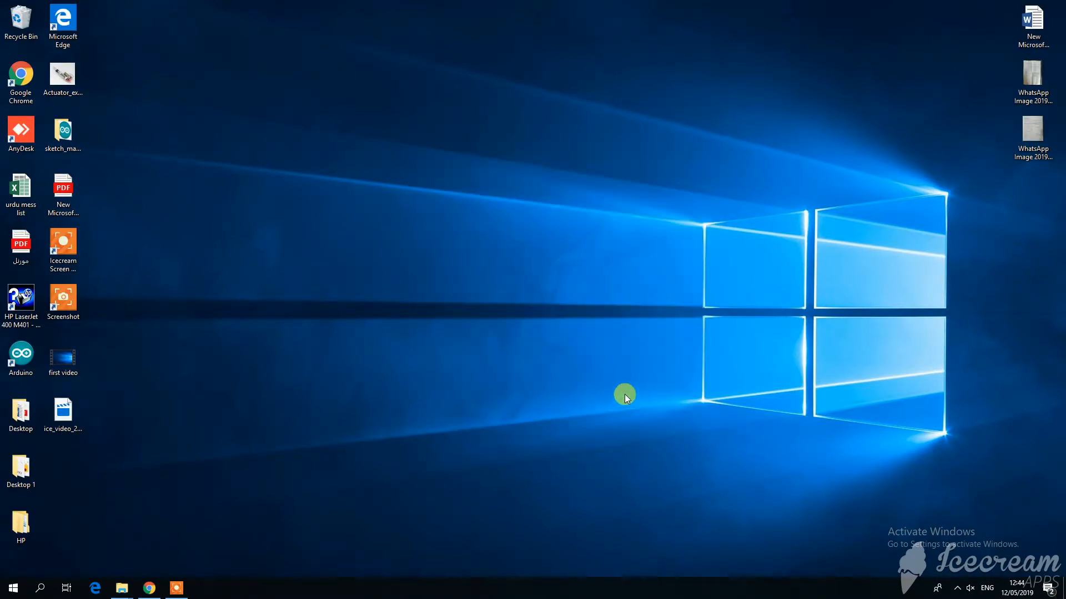
{"action": "mouse_move", "coordinate": [638, 380]}
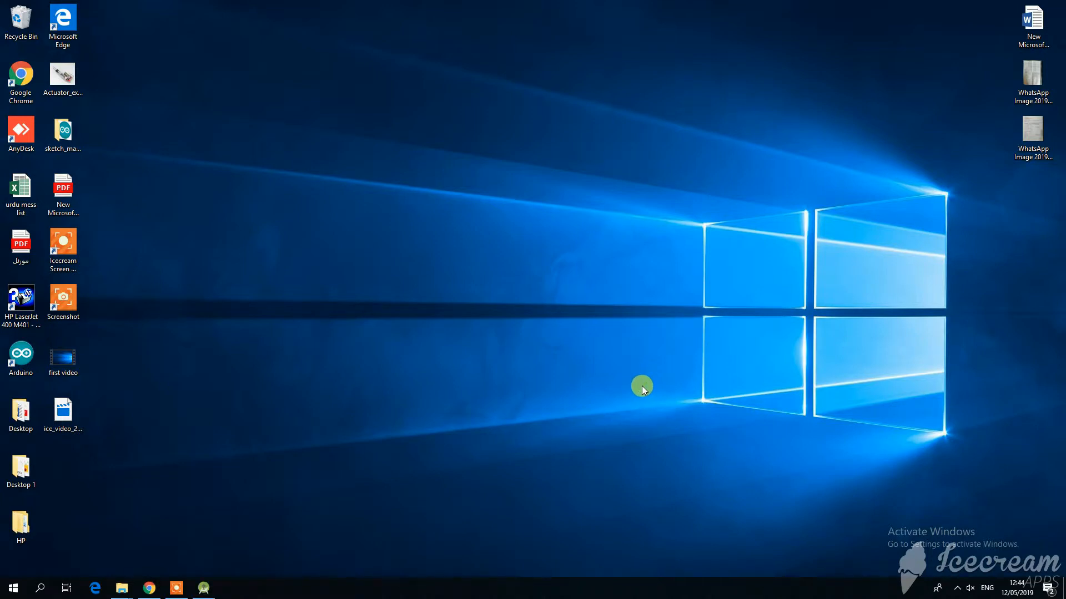
{"action": "left_click", "coordinate": [121, 587]}
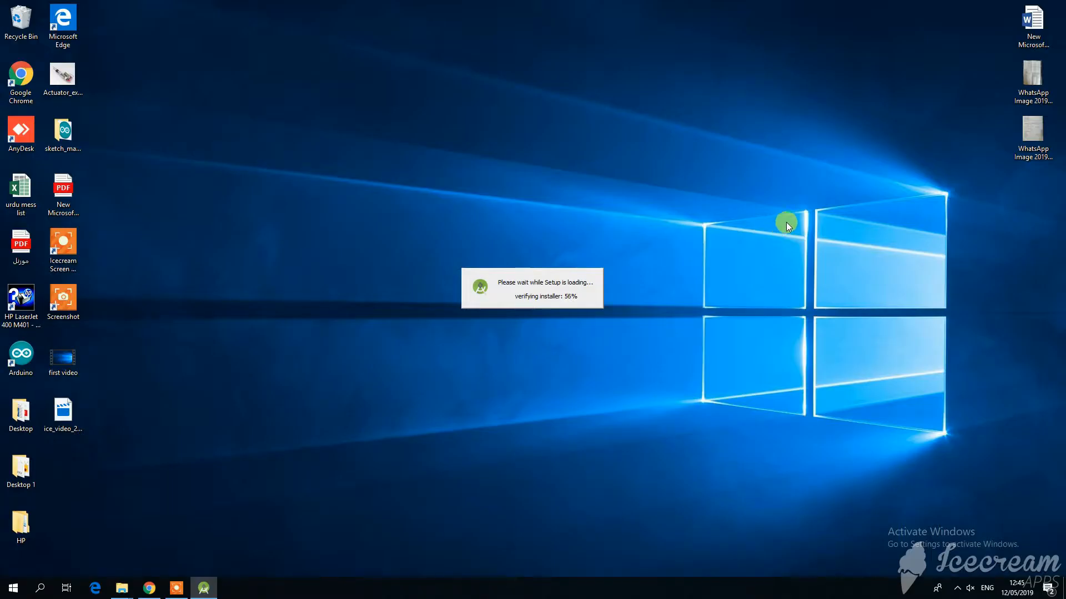
{"action": "mouse_move", "coordinate": [715, 170]}
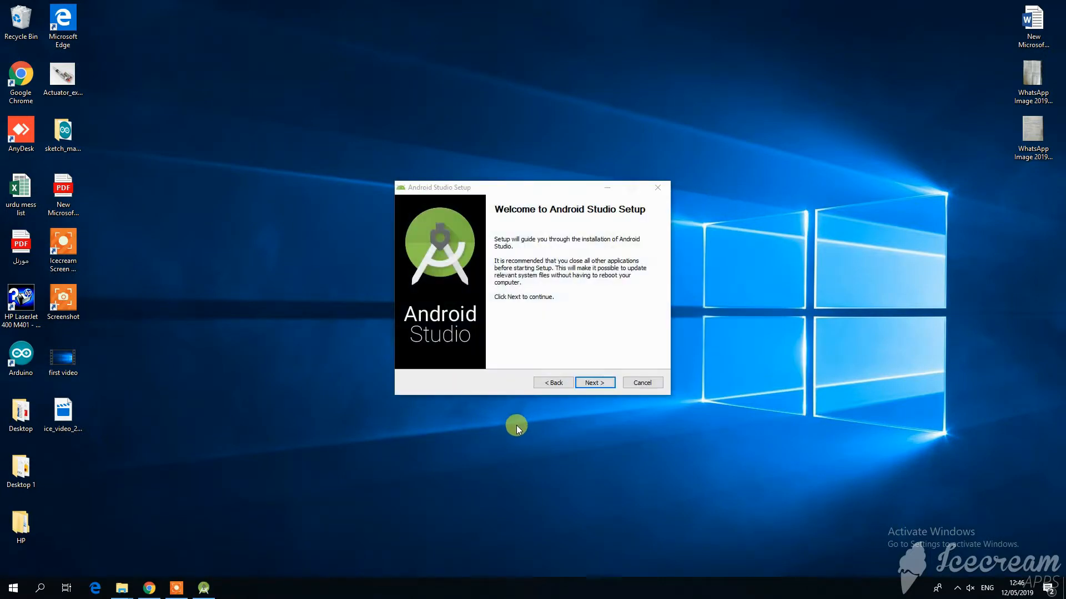
Install Android Studio with default components and install location, then reach the completion page
{"action": "left_click", "coordinate": [593, 382]}
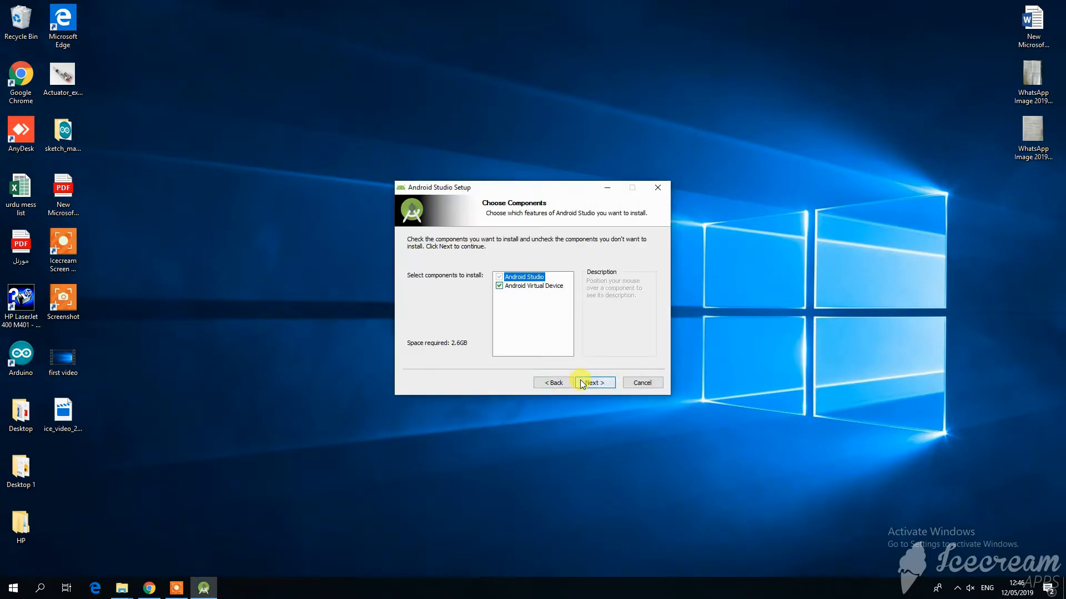
{"action": "left_click", "coordinate": [593, 382]}
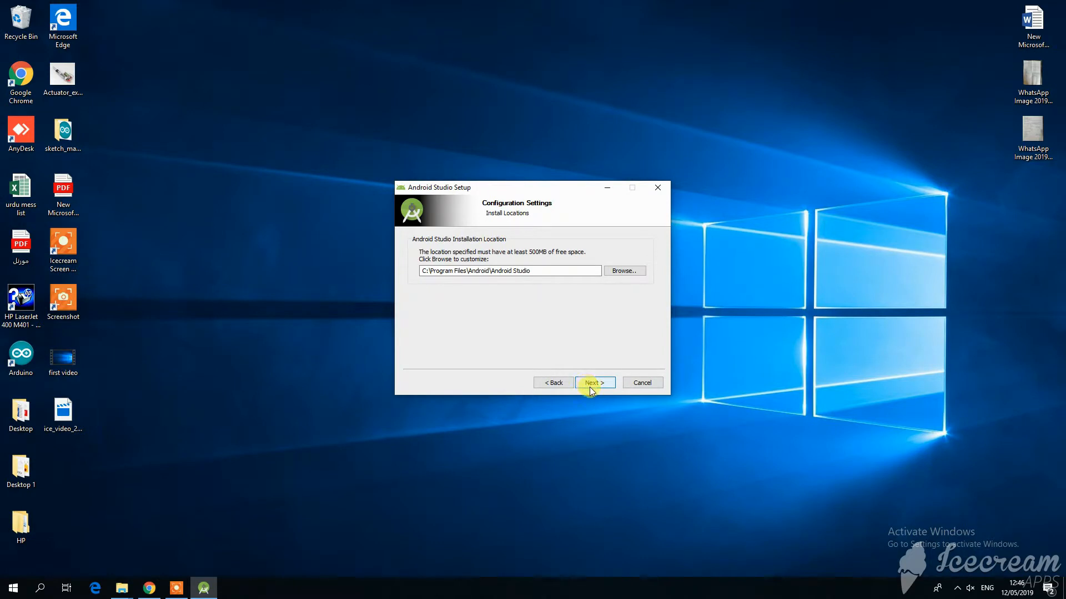
{"action": "left_click", "coordinate": [593, 382]}
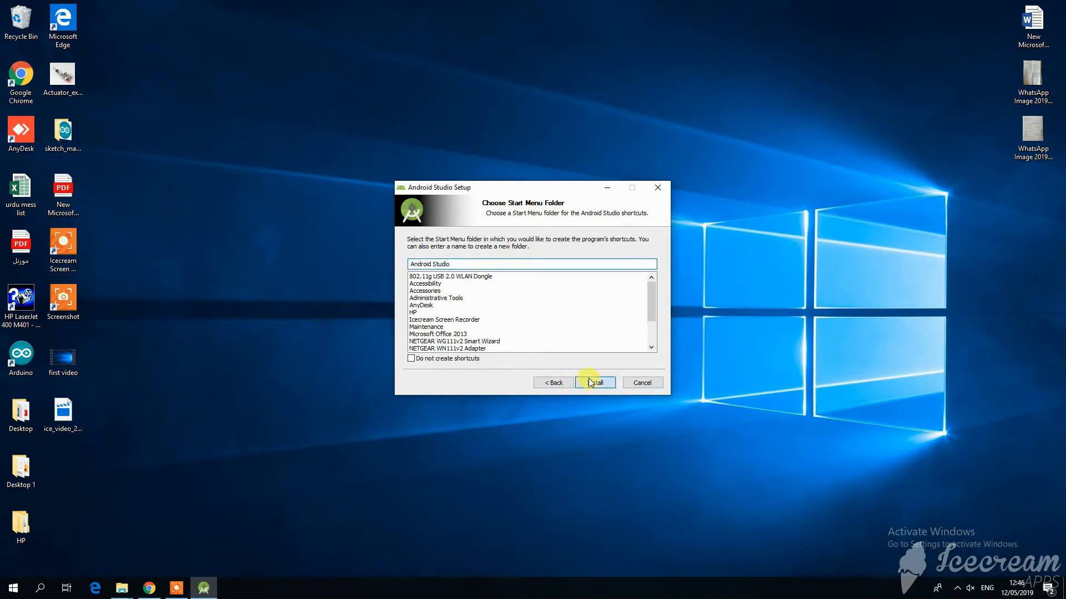
{"action": "left_click", "coordinate": [593, 382]}
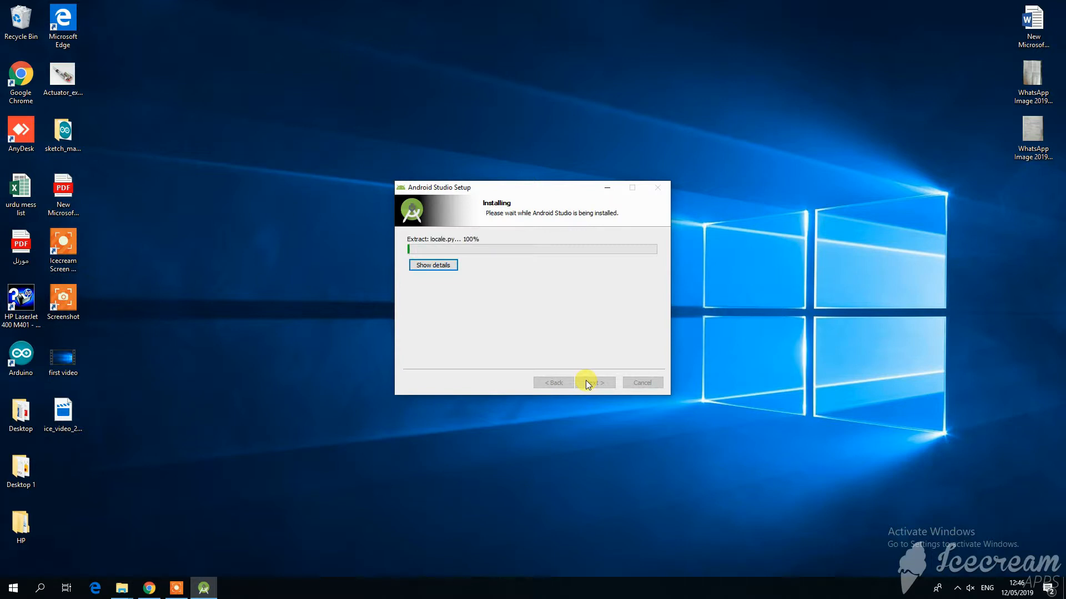
{"action": "mouse_move", "coordinate": [876, 420]}
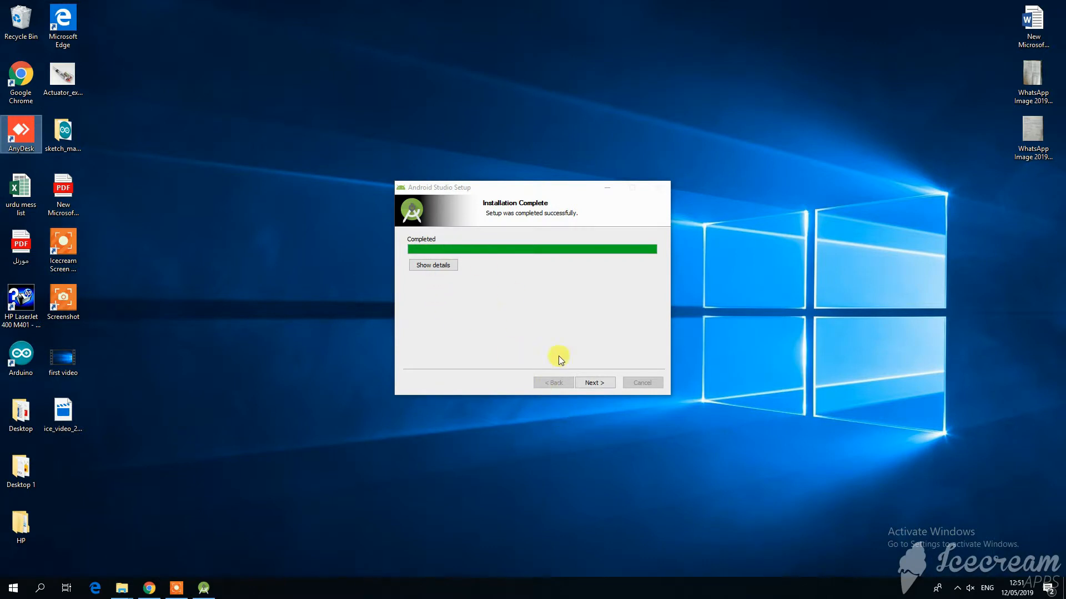
{"action": "left_click", "coordinate": [593, 382]}
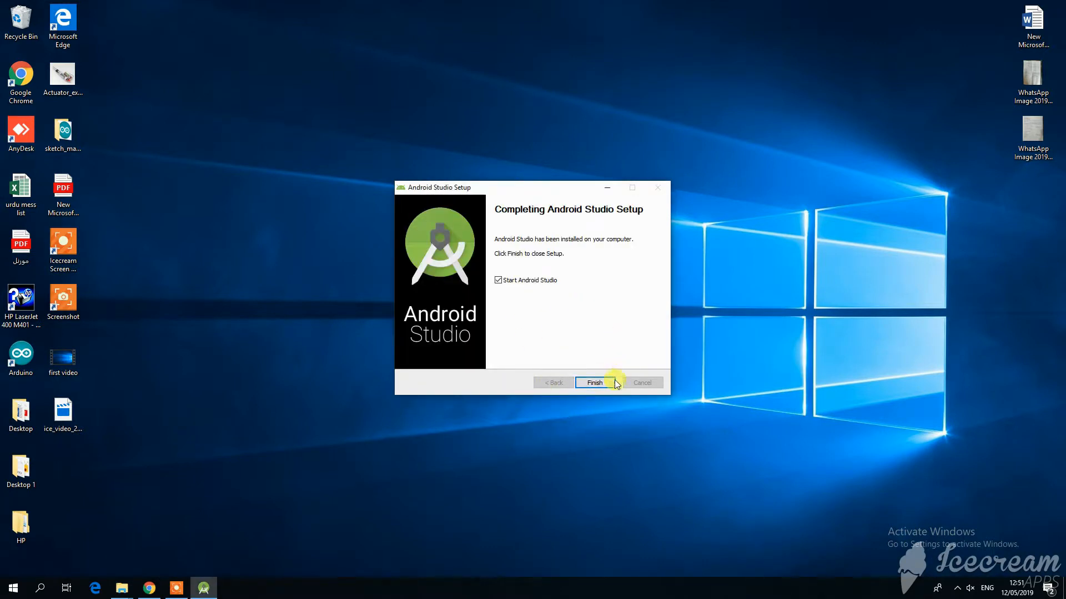
Finish setup launching Android Studio, then dismiss the Bad Image and launch-failure errors
{"action": "left_click", "coordinate": [593, 381]}
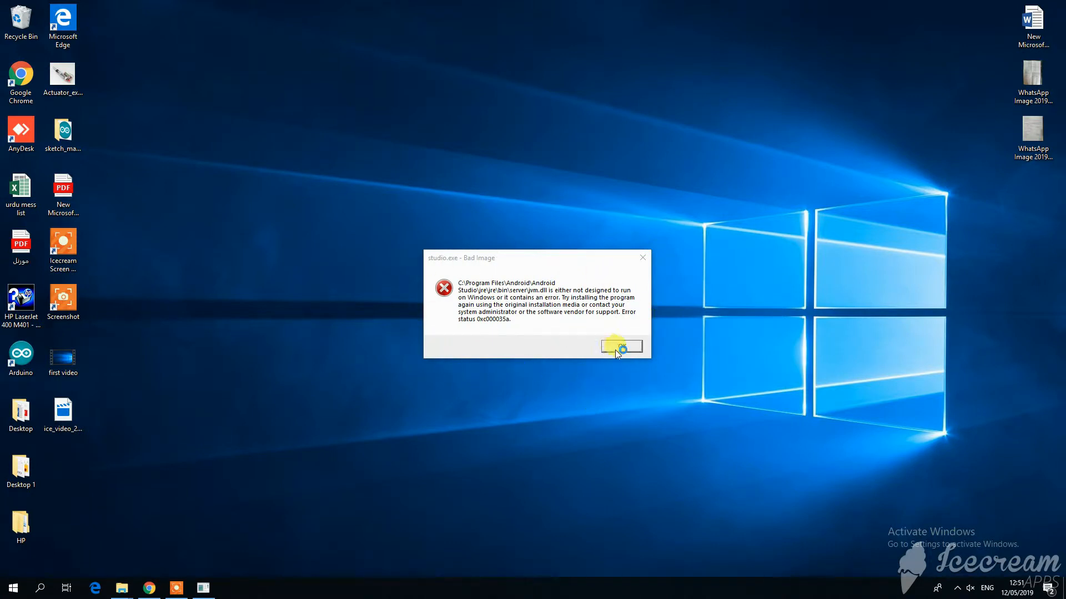
{"action": "left_click", "coordinate": [619, 346]}
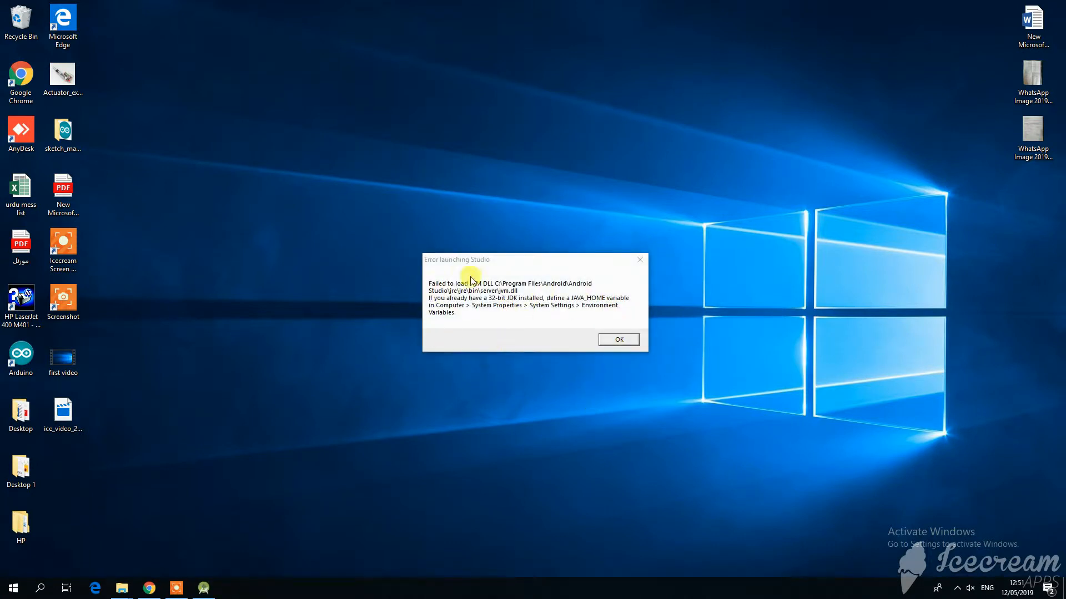
{"action": "left_click", "coordinate": [617, 339]}
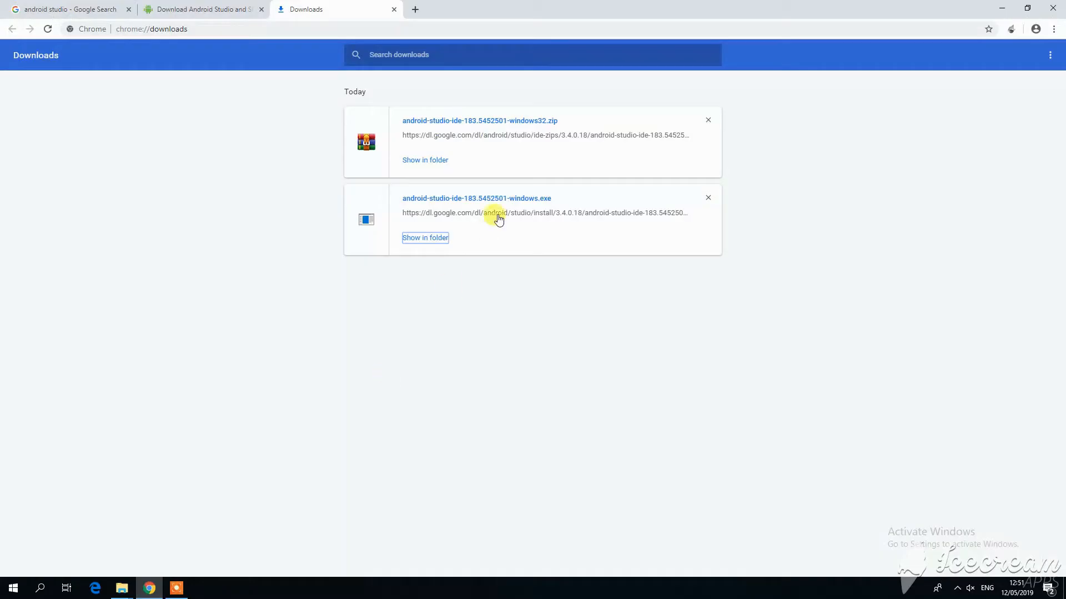
Extract the downloaded windows32 zip into its own folder
{"action": "left_click", "coordinate": [425, 237]}
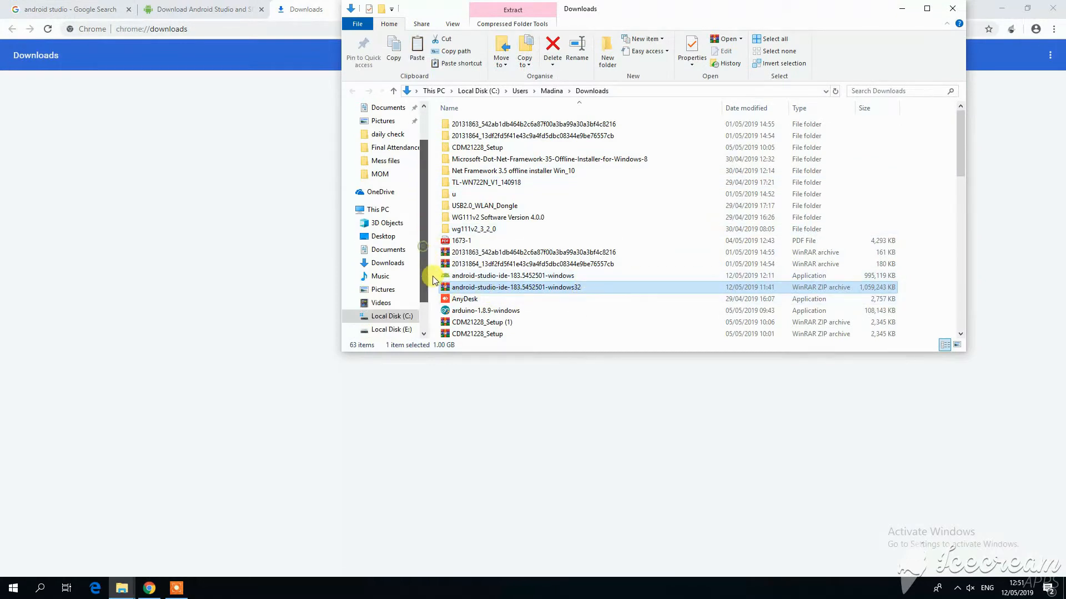
{"action": "right_click", "coordinate": [515, 287]}
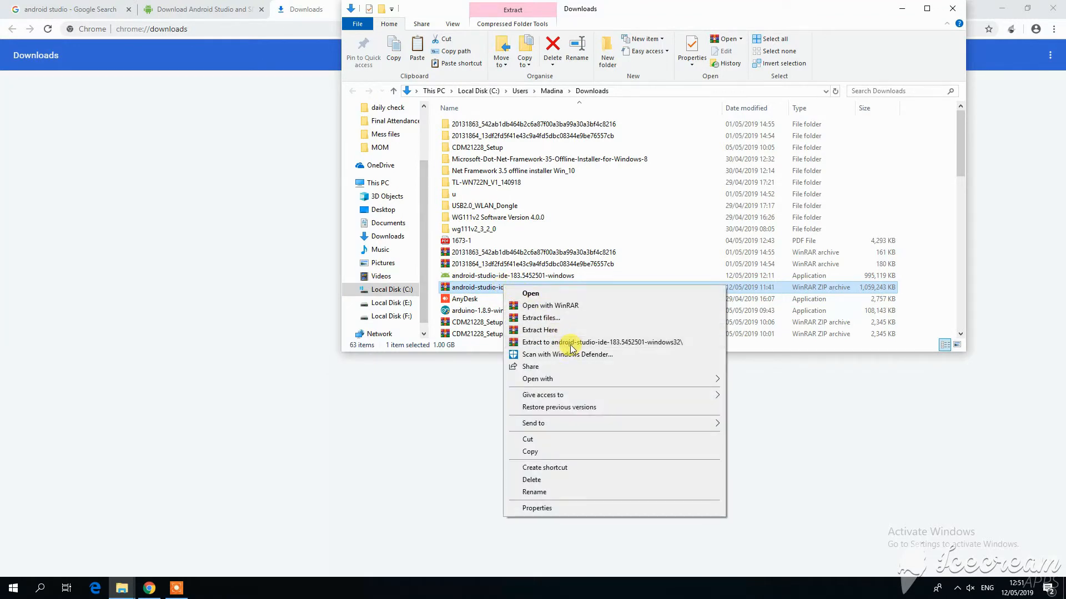
{"action": "left_click", "coordinate": [600, 342]}
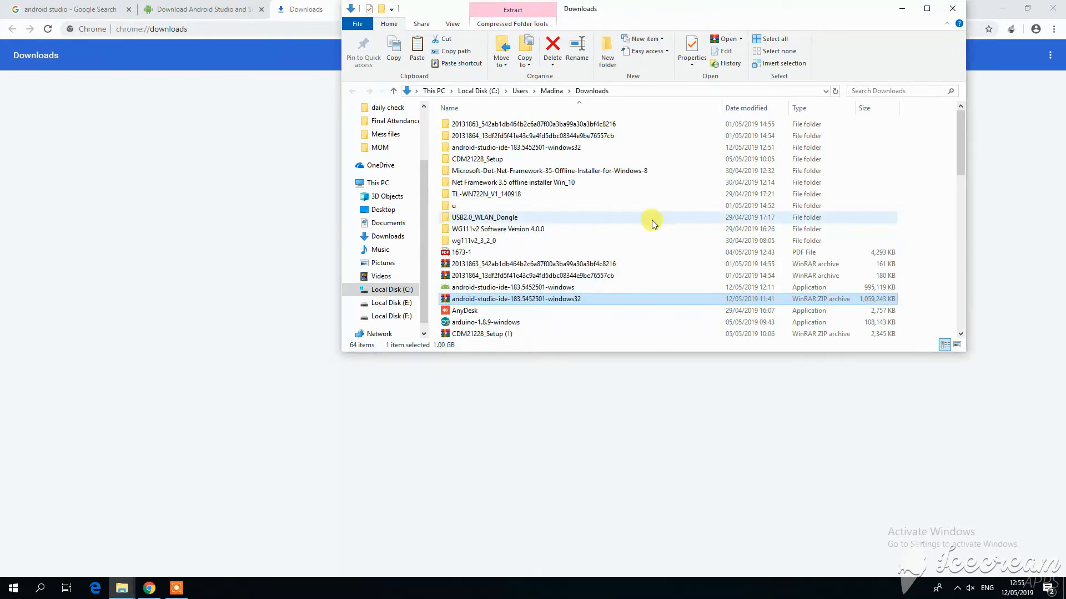
Copy all files inside the extracted android-studio folder
{"action": "double_click", "coordinate": [515, 299]}
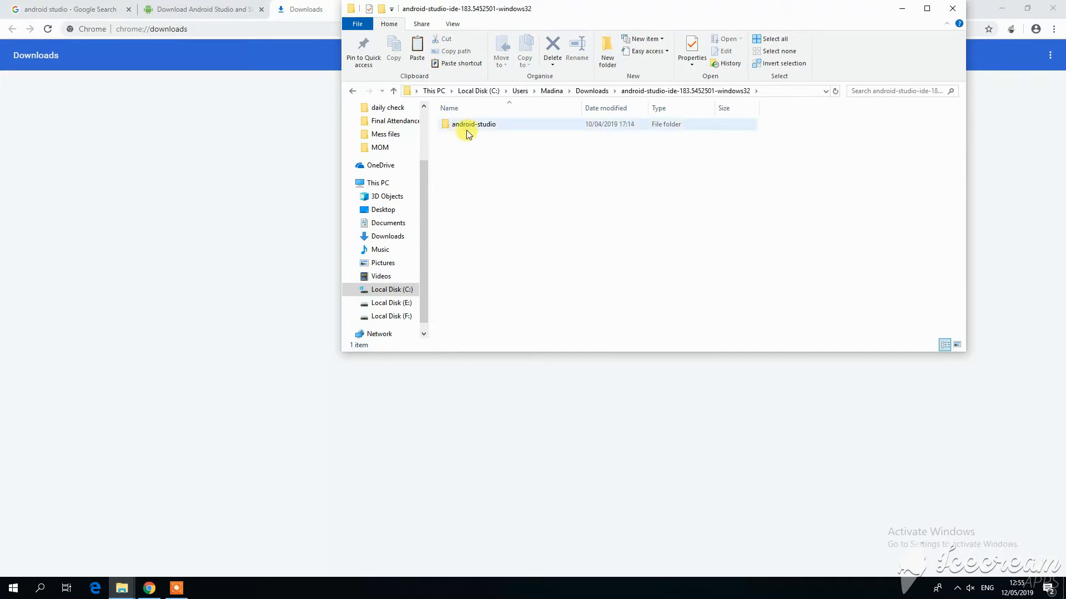
{"action": "double_click", "coordinate": [473, 124]}
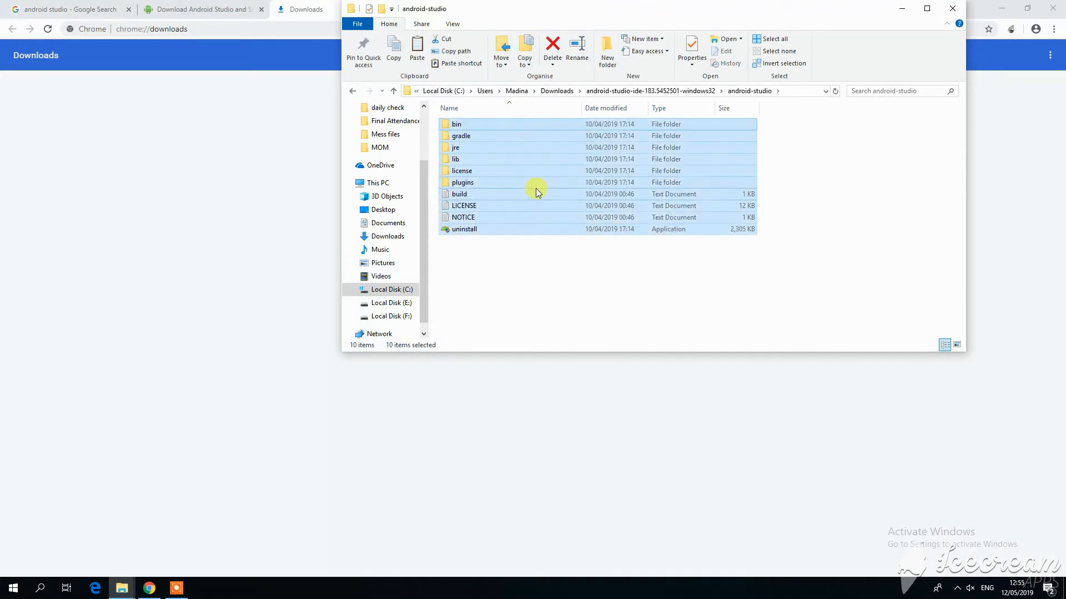
{"action": "right_click", "coordinate": [536, 194]}
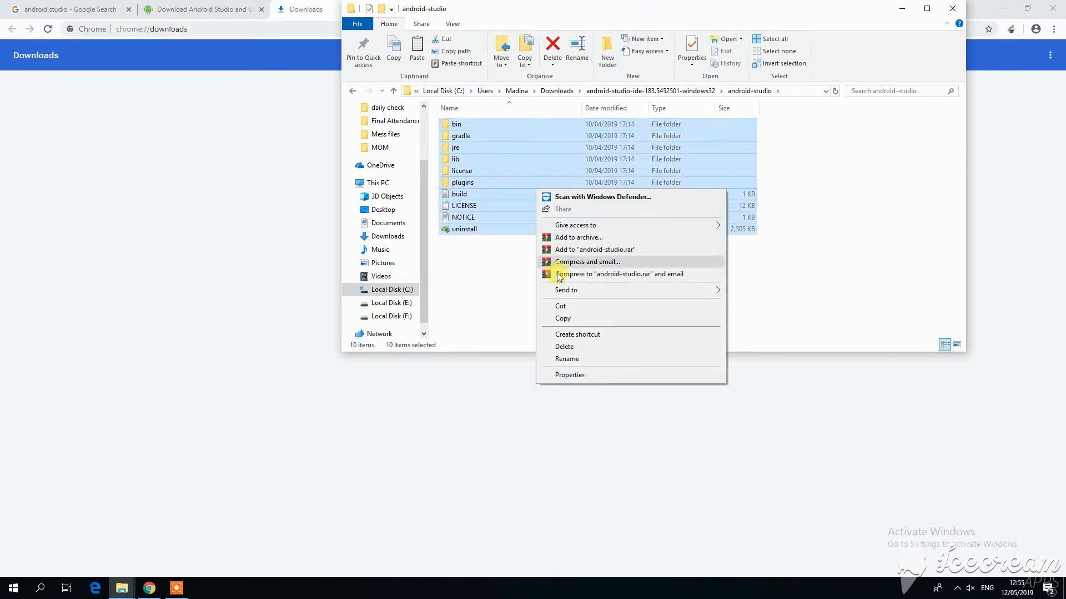
{"action": "left_click", "coordinate": [393, 290]}
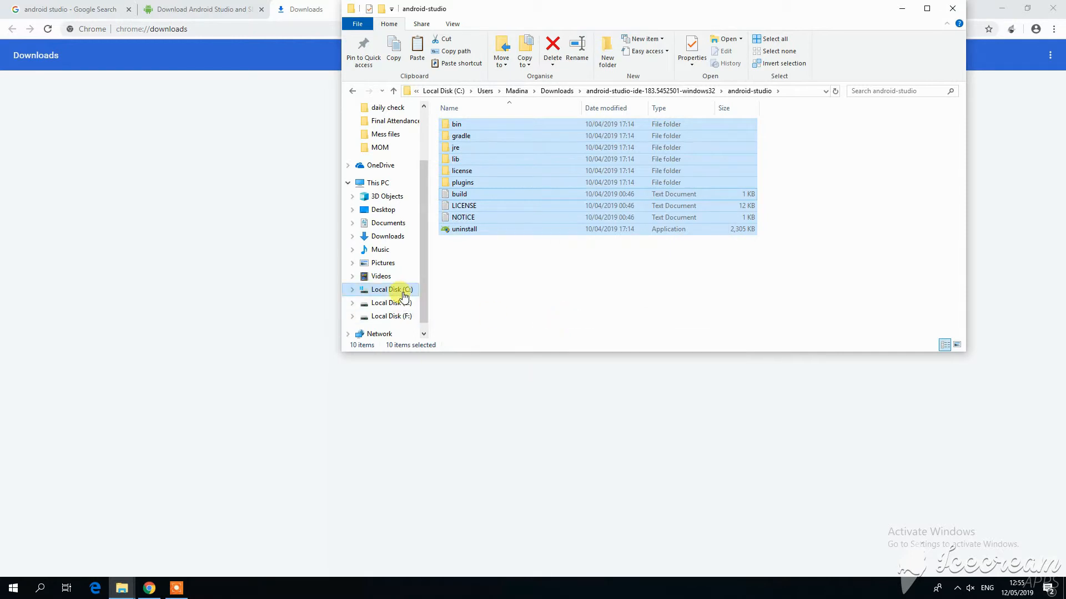
Navigate to Program Files\Android\Android Studio
{"action": "double_click", "coordinate": [392, 289]}
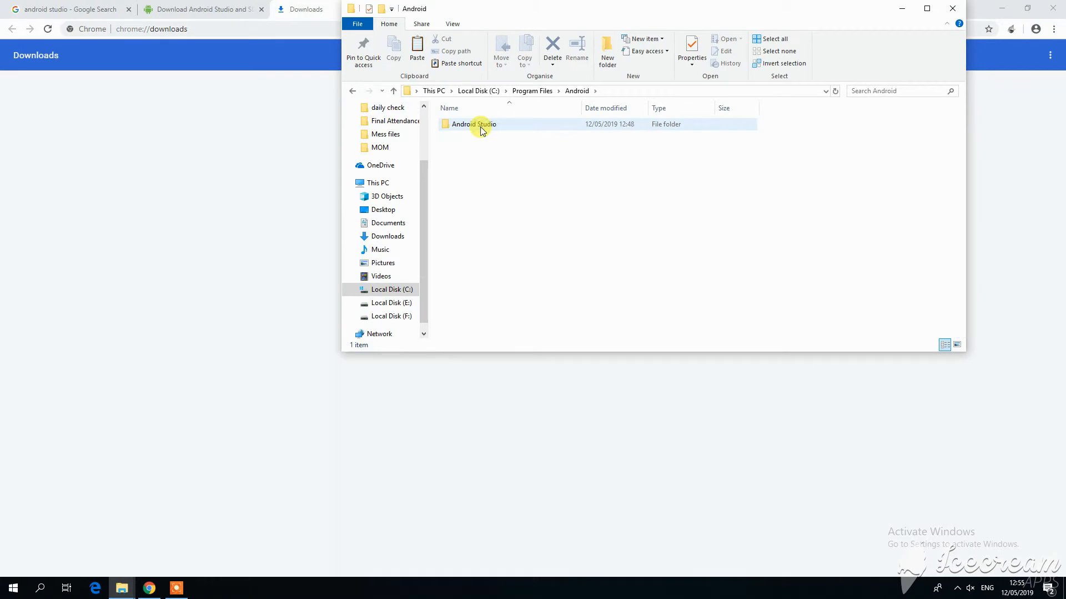
{"action": "double_click", "coordinate": [472, 123]}
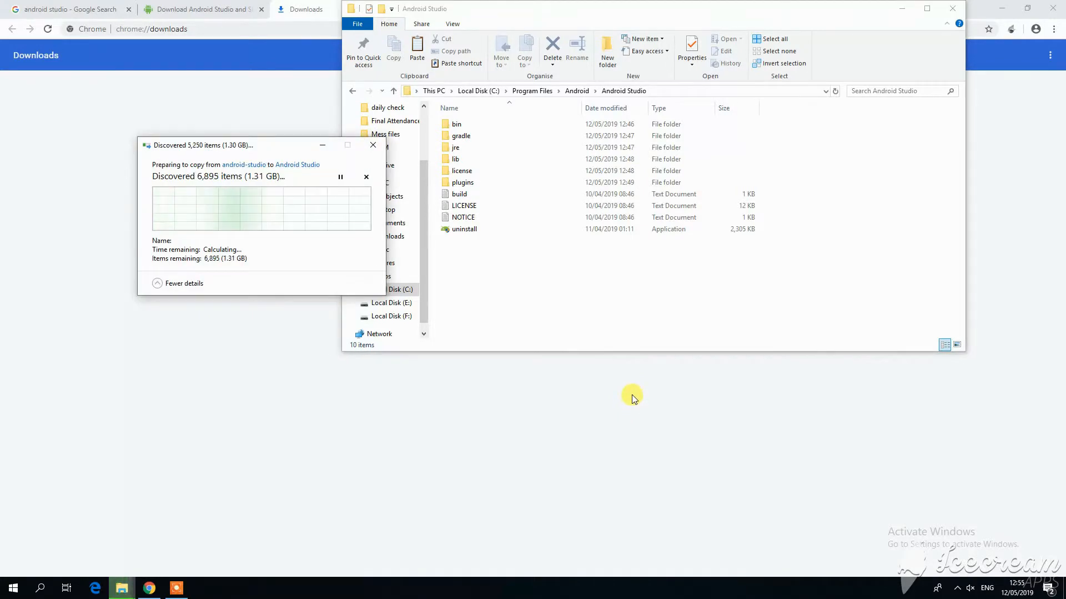
{"action": "left_click", "coordinate": [184, 284]}
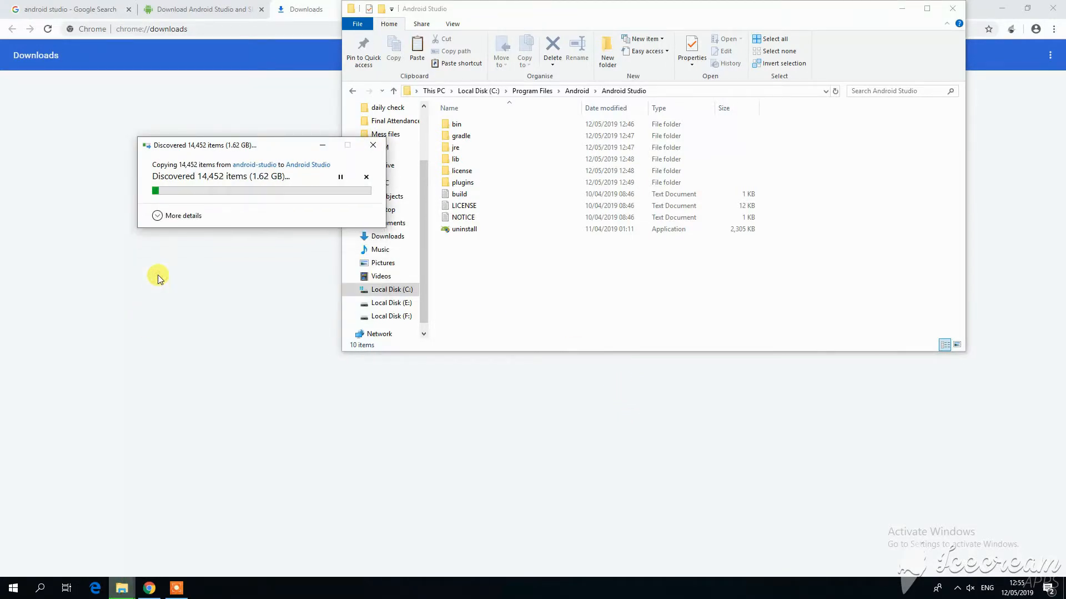
Paste the copied files there, replacing the existing files in the destination
{"action": "left_click", "coordinate": [182, 215]}
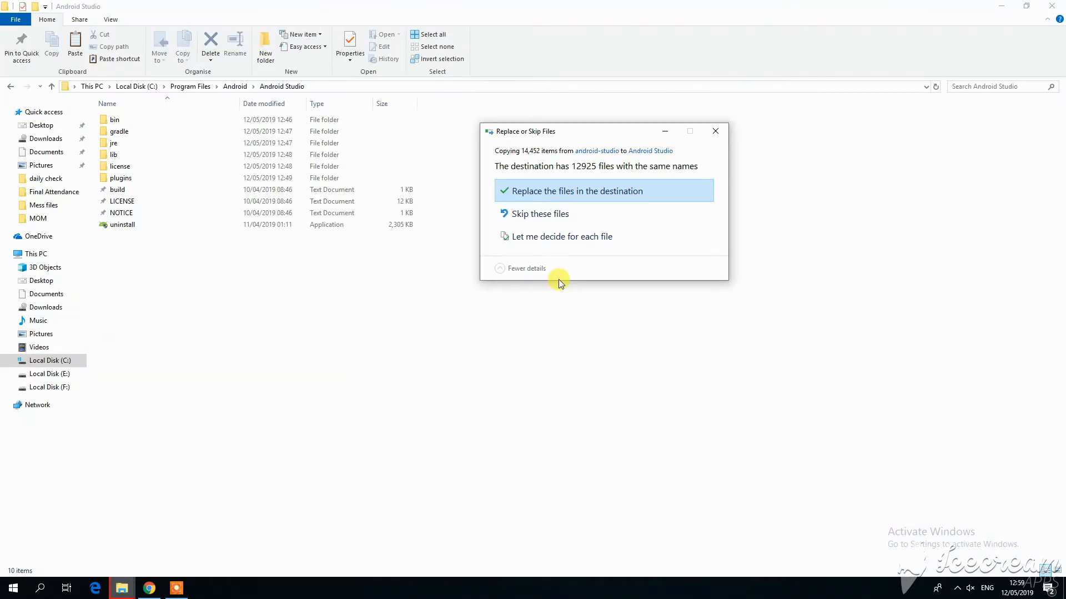
{"action": "mouse_move", "coordinate": [539, 232]}
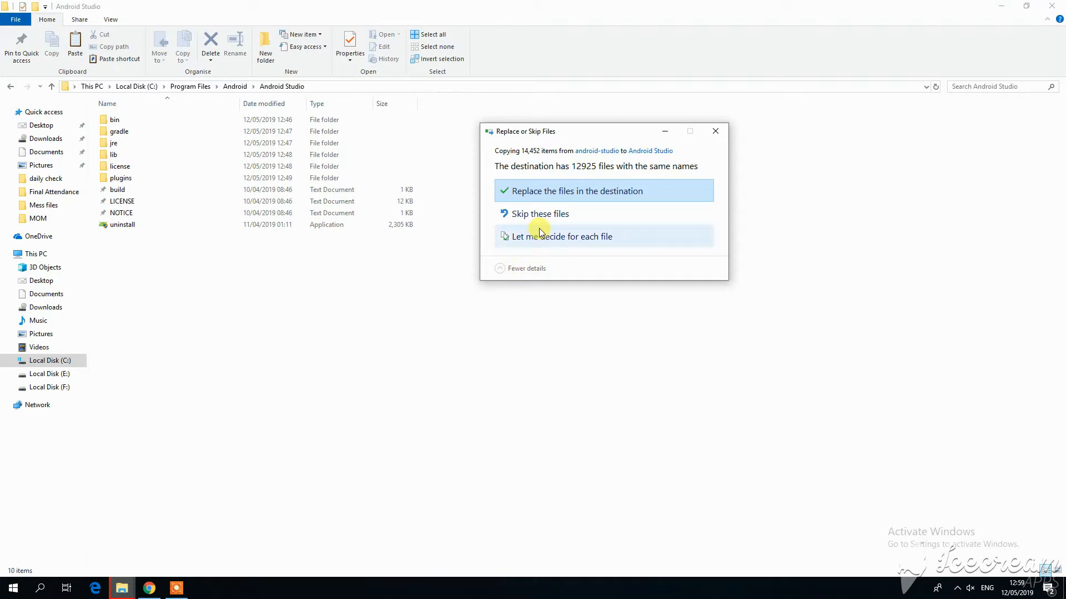
{"action": "left_click", "coordinate": [574, 191]}
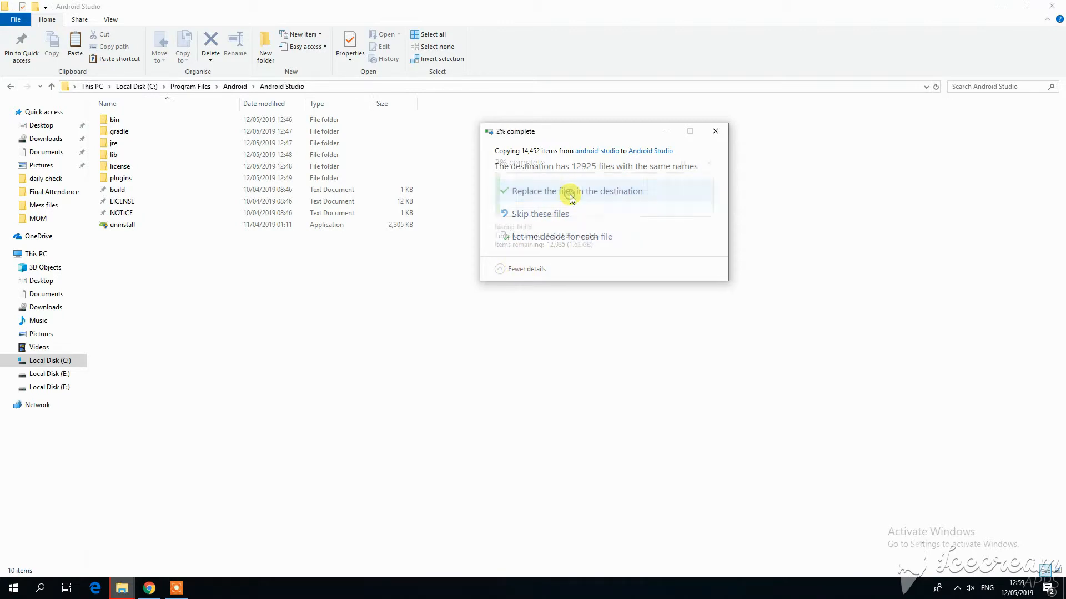
{"action": "left_click", "coordinate": [576, 191]}
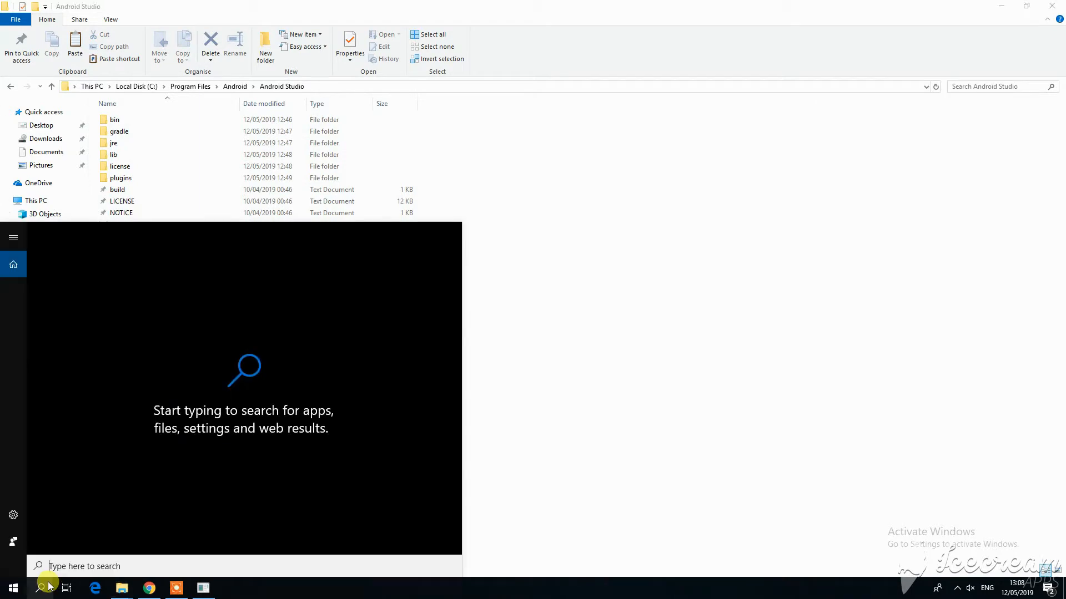
Search Windows for 'android' and open launch options for the Android Studio app
{"action": "type", "text": "androidf"}
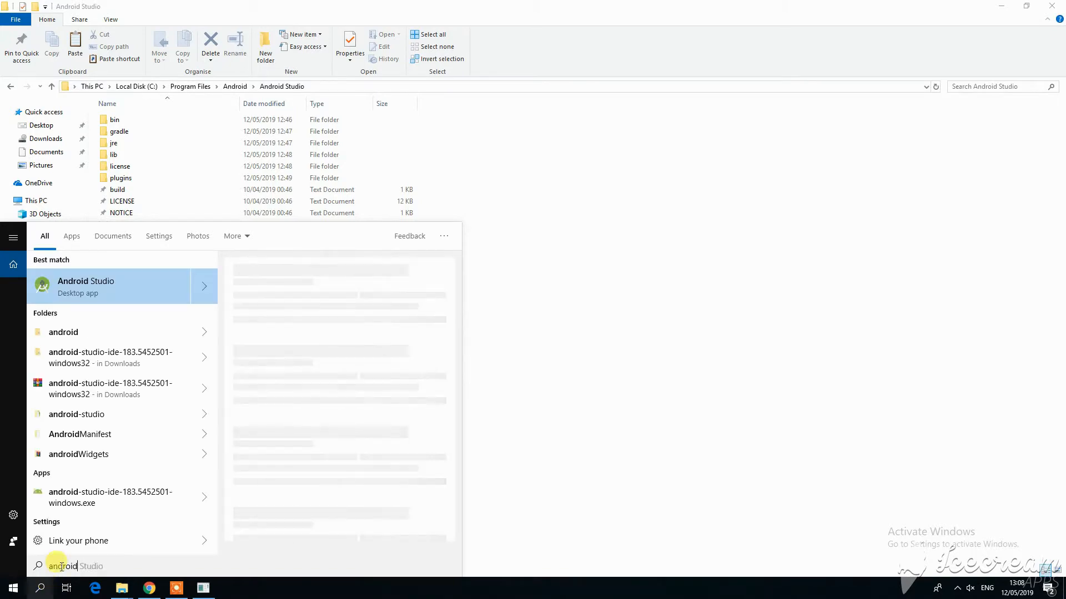
{"action": "right_click", "coordinate": [86, 285]}
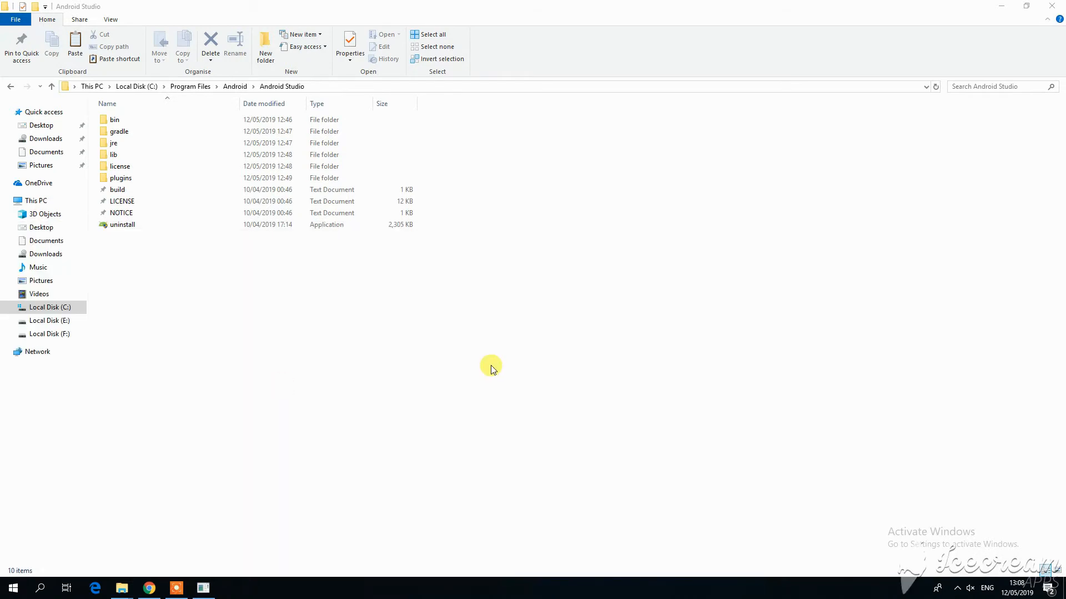
{"action": "mouse_move", "coordinate": [488, 367]}
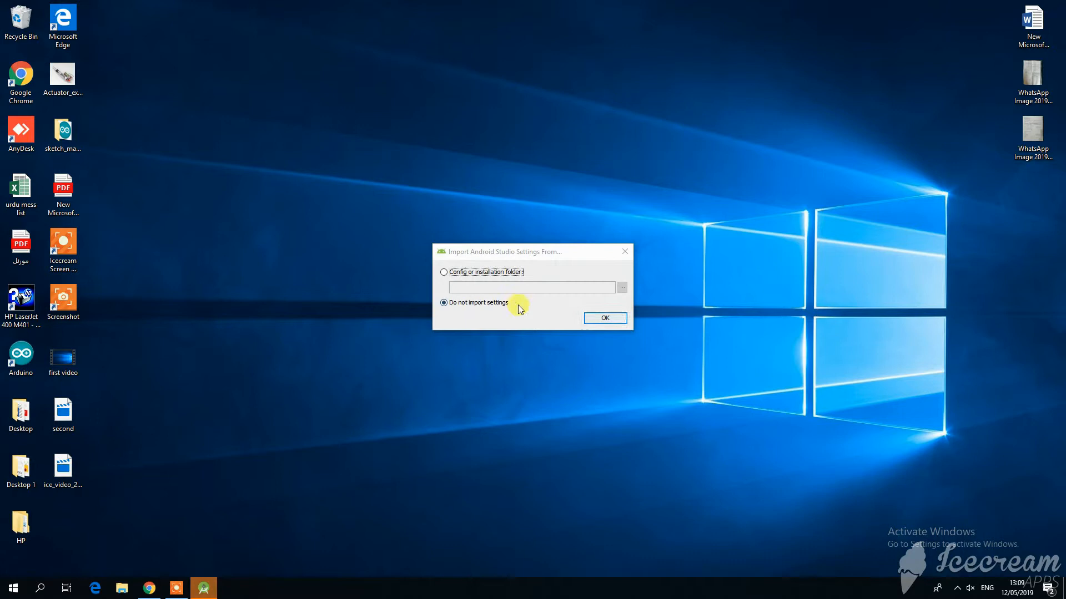
Choose 'Do not import settings' in the Import Android Studio Settings dialog and confirm
{"action": "left_click", "coordinate": [444, 272]}
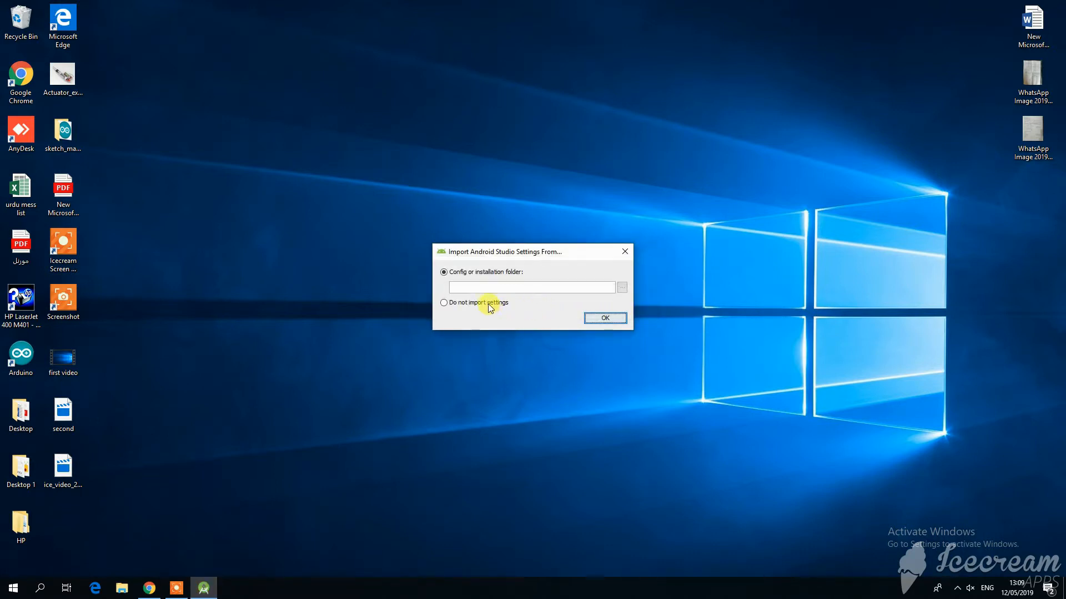
{"action": "left_click", "coordinate": [443, 303]}
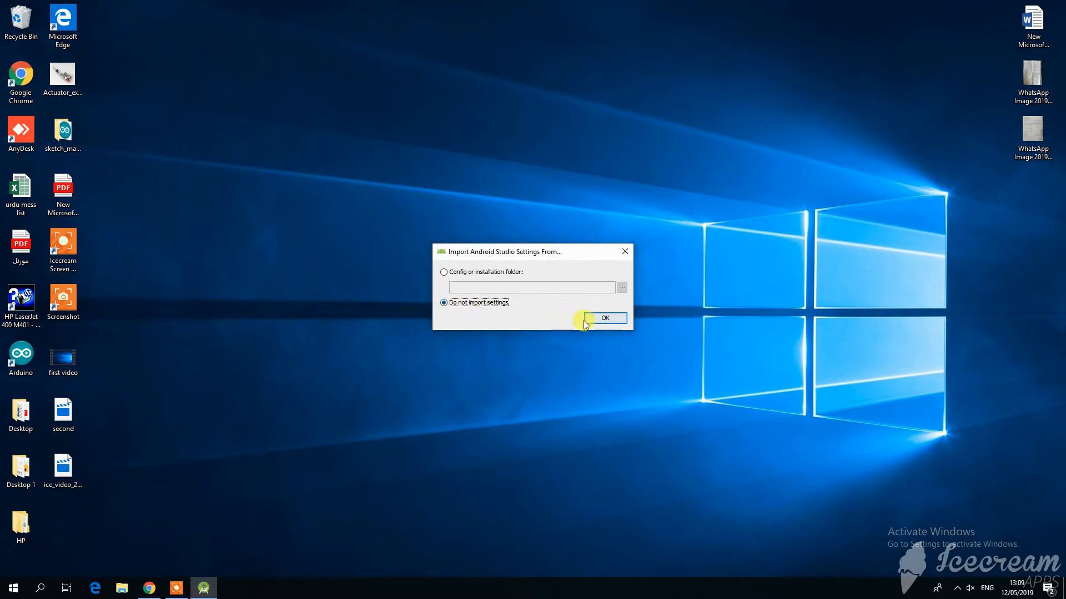
{"action": "left_click", "coordinate": [603, 318]}
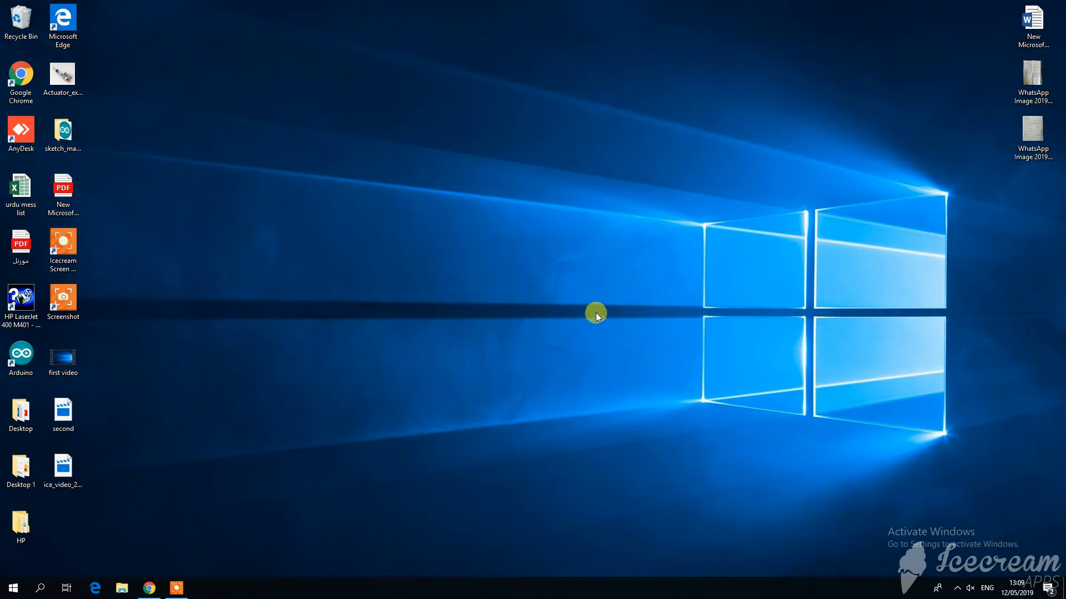
{"action": "mouse_move", "coordinate": [594, 311]}
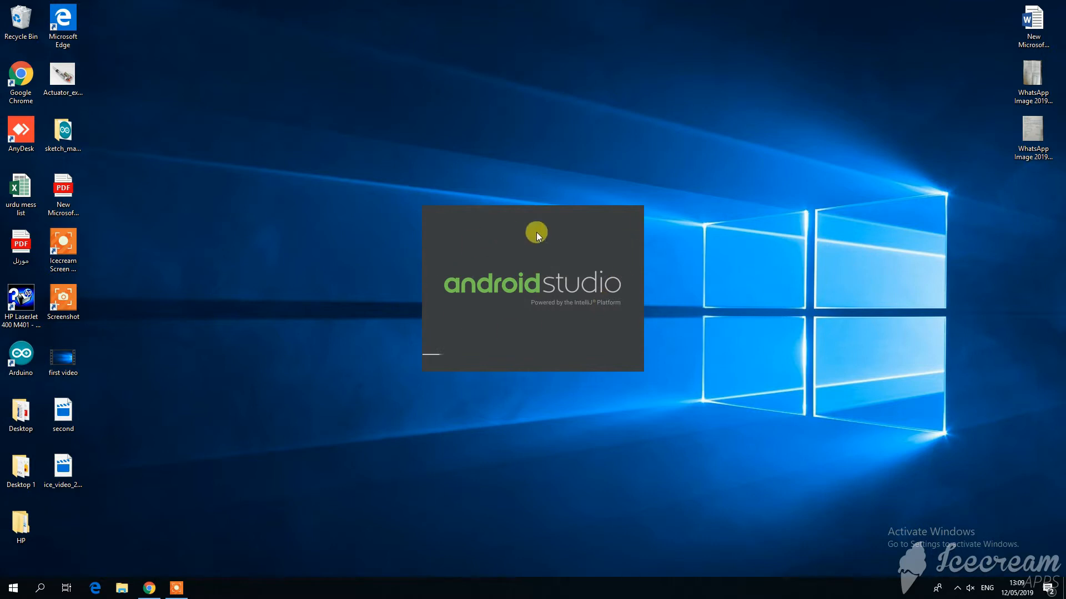
{"action": "mouse_move", "coordinate": [636, 302]}
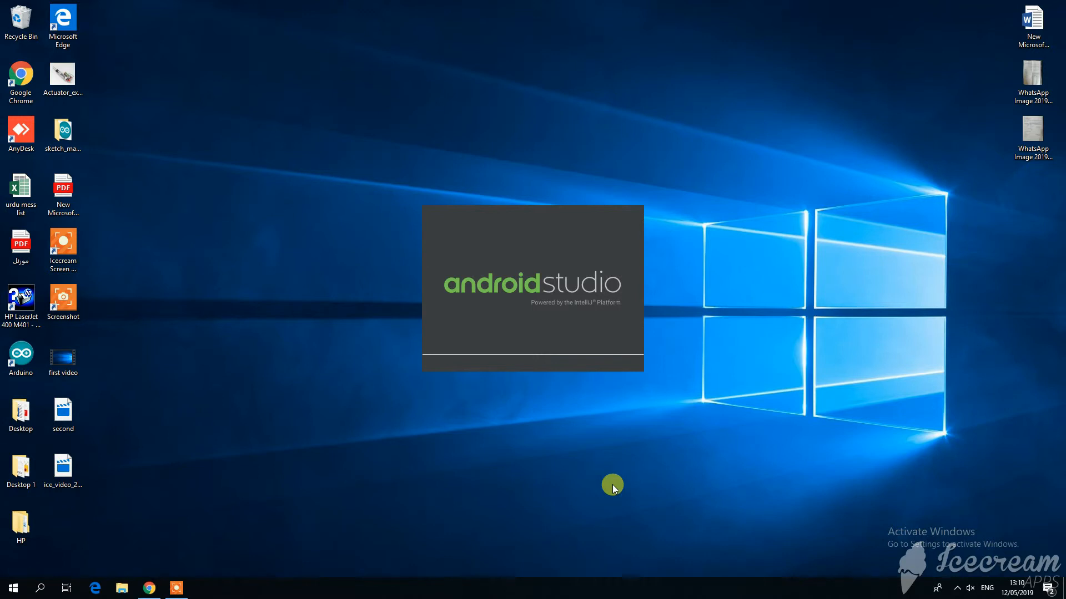
{"action": "mouse_move", "coordinate": [588, 473]}
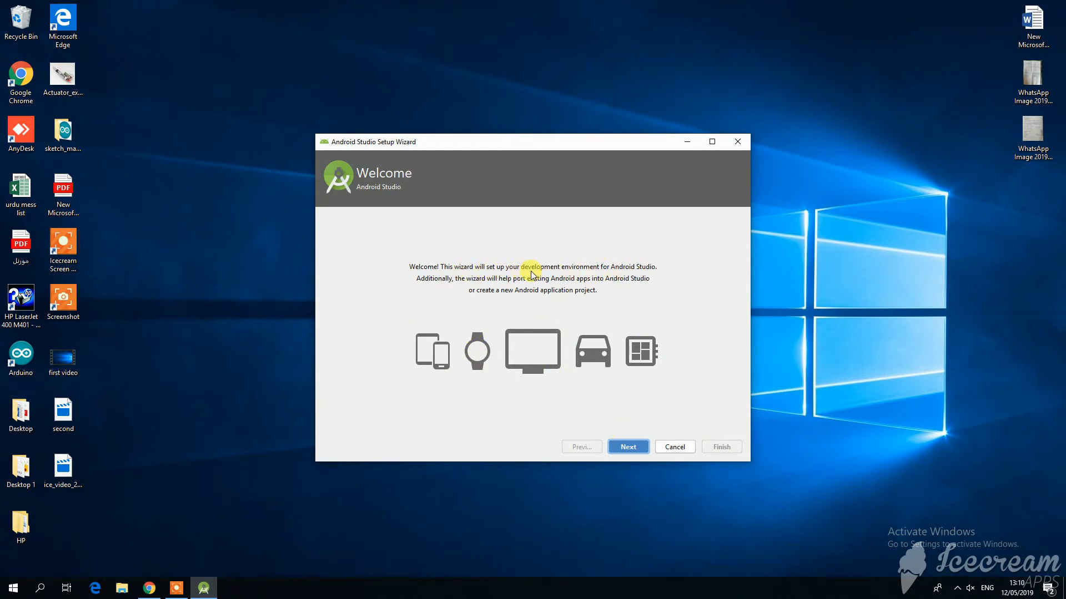
Advance the setup wizard with a Standard install type and the Darcula theme
{"action": "left_click", "coordinate": [627, 446]}
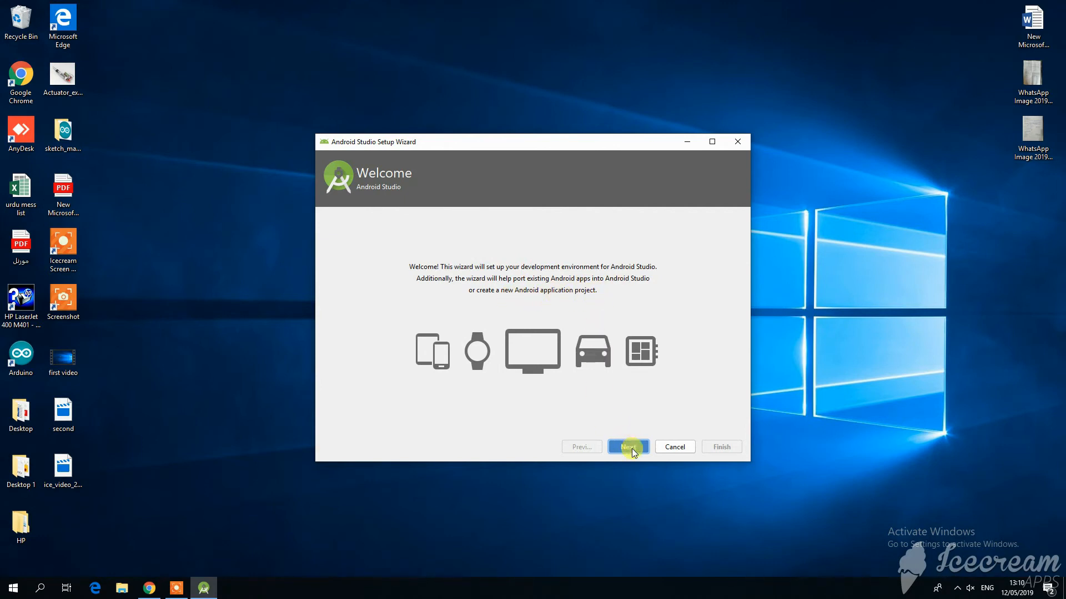
{"action": "left_click", "coordinate": [626, 446]}
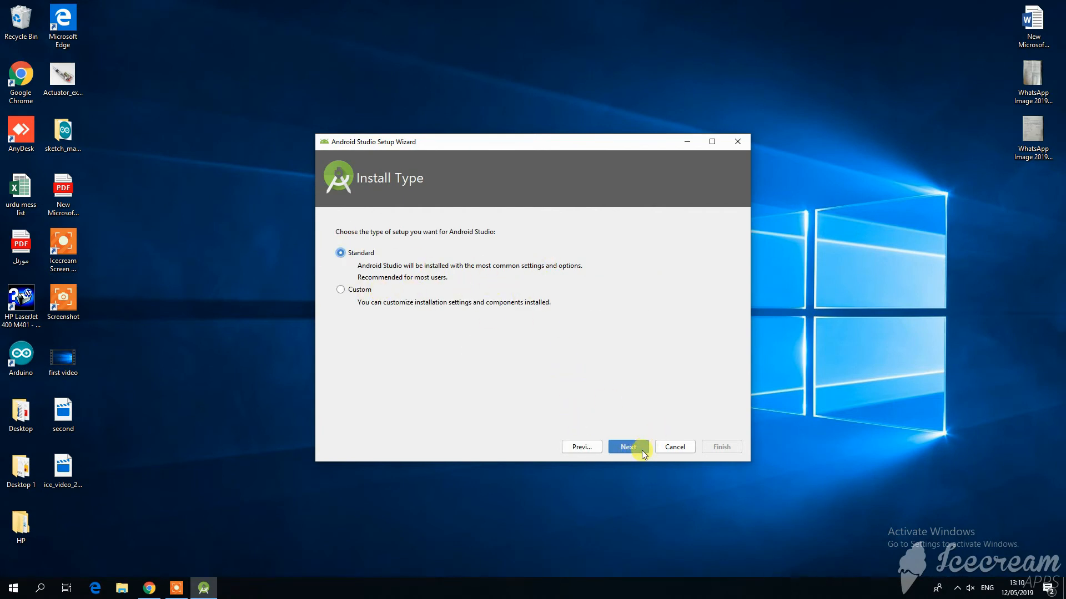
{"action": "left_click", "coordinate": [626, 446]}
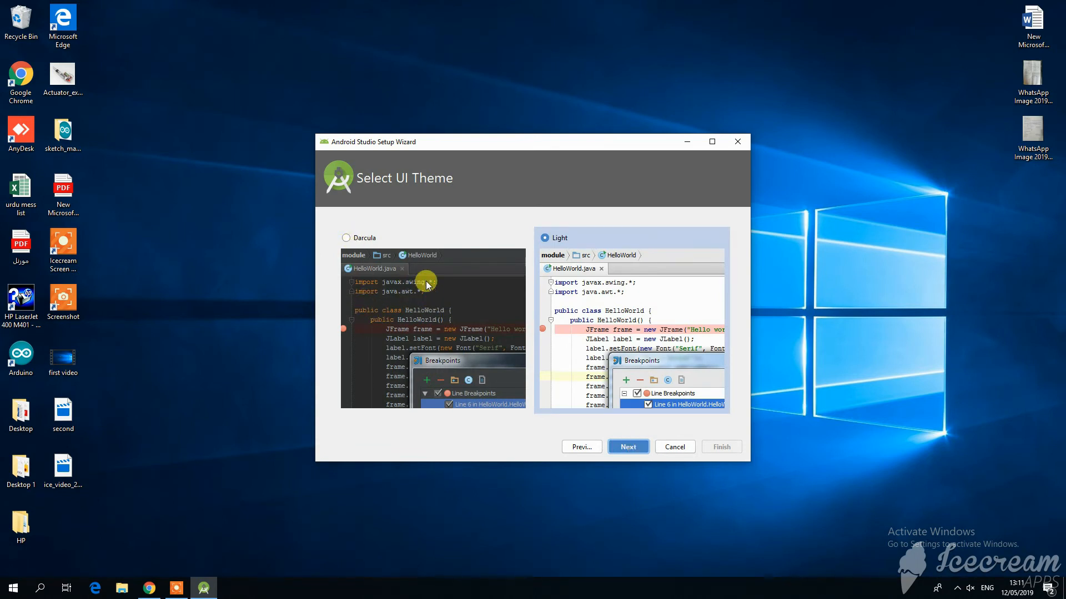
{"action": "mouse_move", "coordinate": [636, 299]}
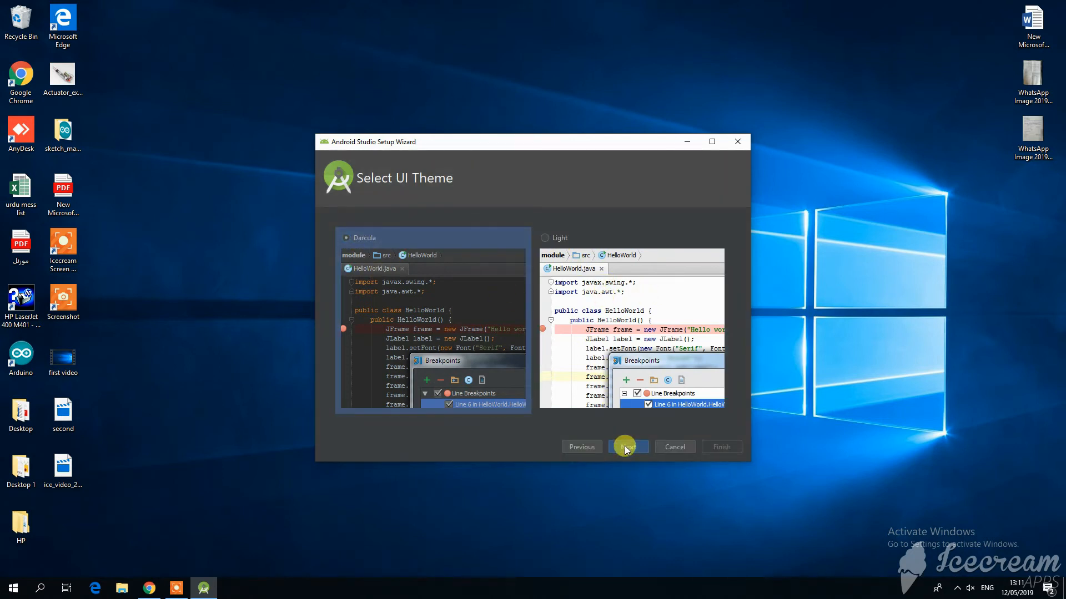
{"action": "left_click", "coordinate": [626, 446]}
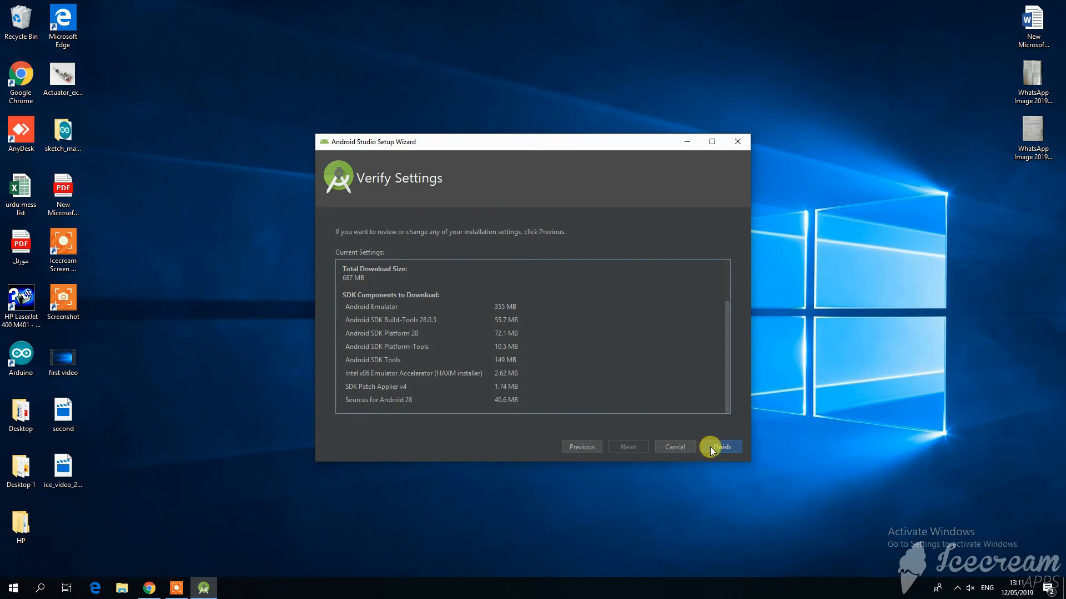
Finish Verify Settings to download the SDK components and view the detailed install log
{"action": "left_click", "coordinate": [720, 446]}
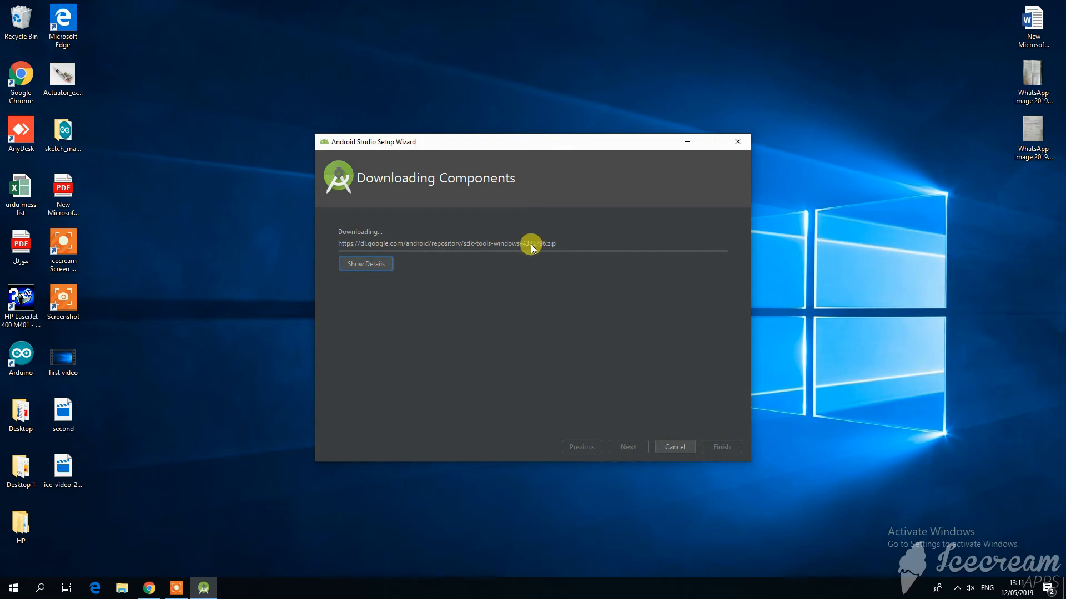
{"action": "mouse_move", "coordinate": [405, 236]}
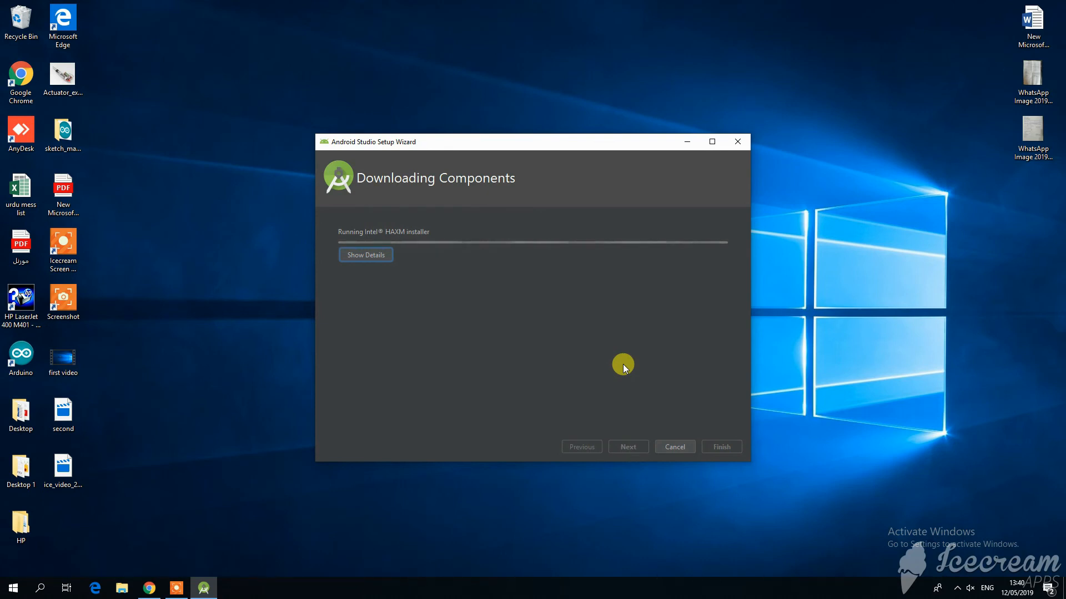
{"action": "left_click", "coordinate": [365, 254]}
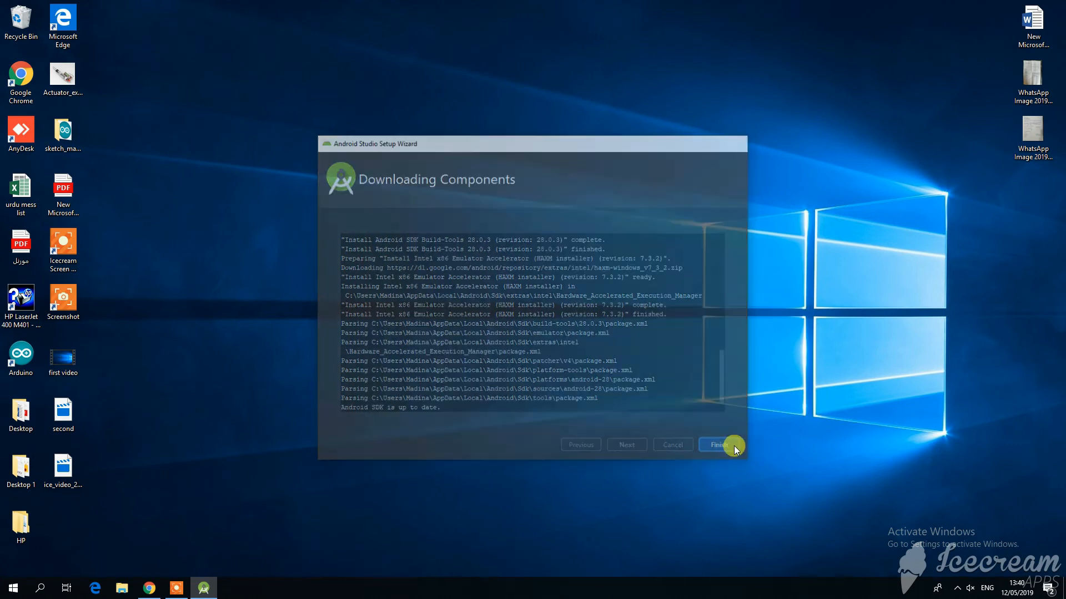
Close the finished setup wizard and choose 'Start a new Android Studio project'
{"action": "left_click", "coordinate": [718, 444]}
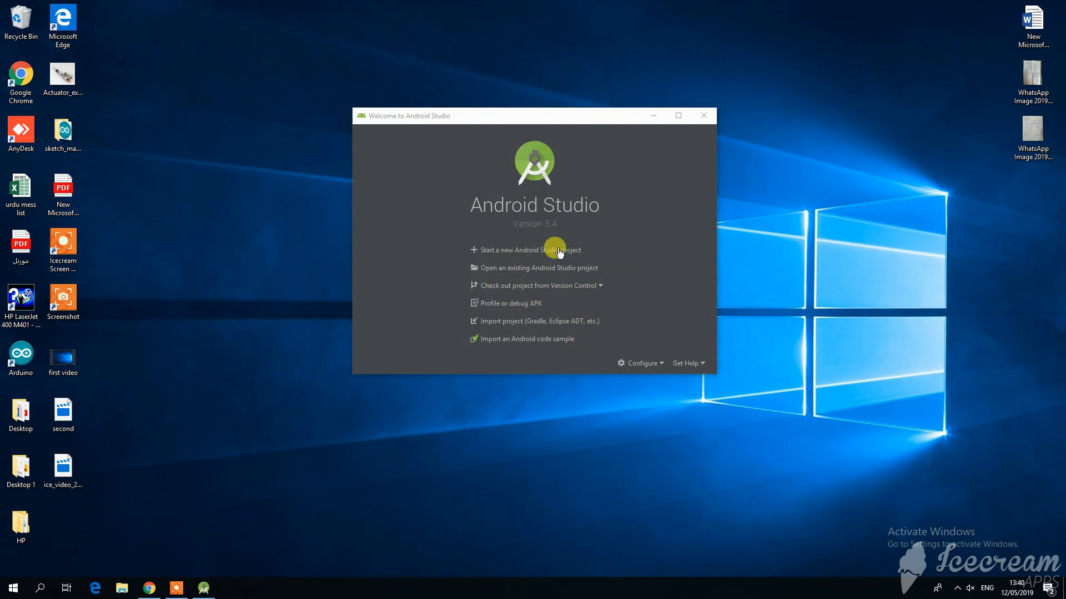
{"action": "mouse_move", "coordinate": [581, 249]}
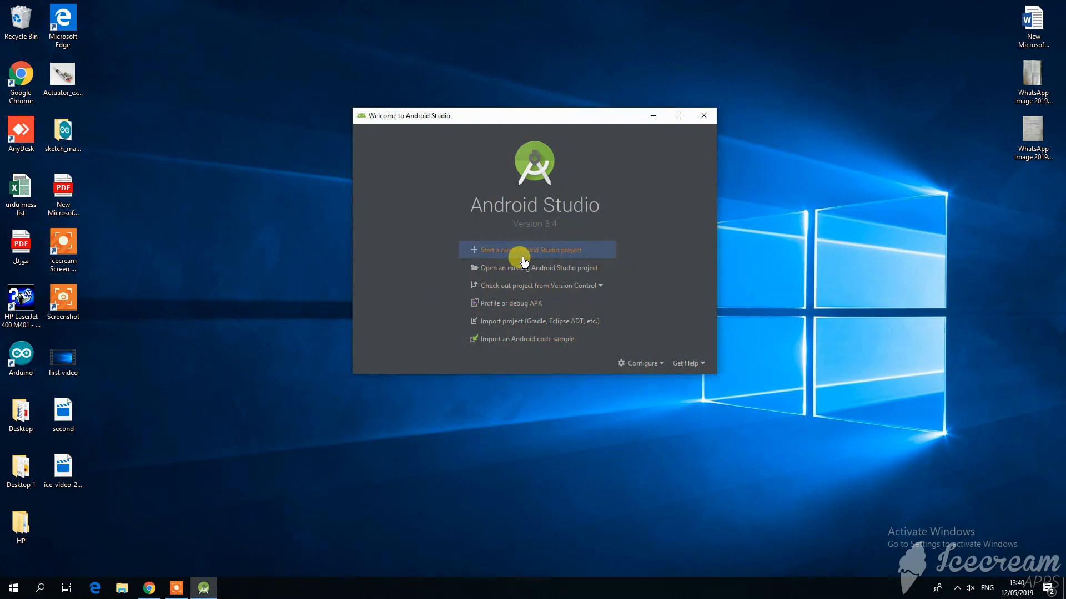
{"action": "left_click", "coordinate": [534, 249]}
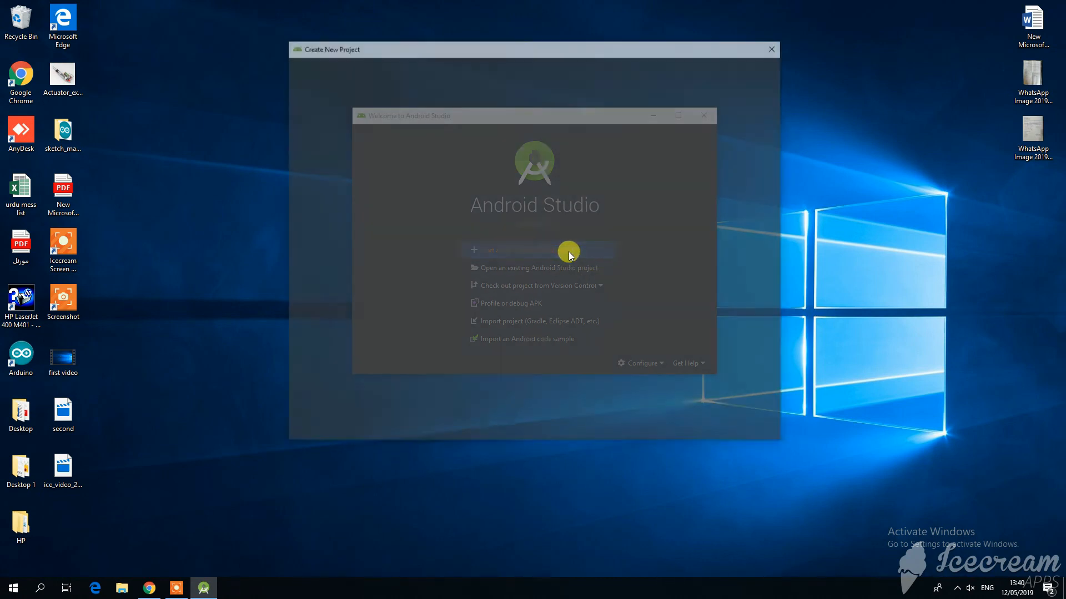